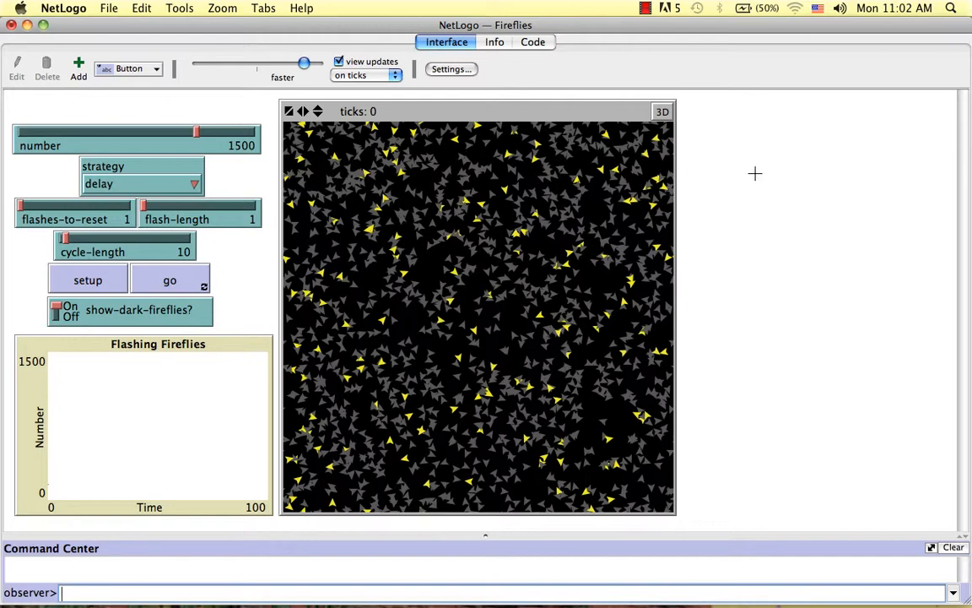
Step: Check the File menu, then set up the fireflies and start go running
{"action": "left_click", "coordinate": [108, 8]}
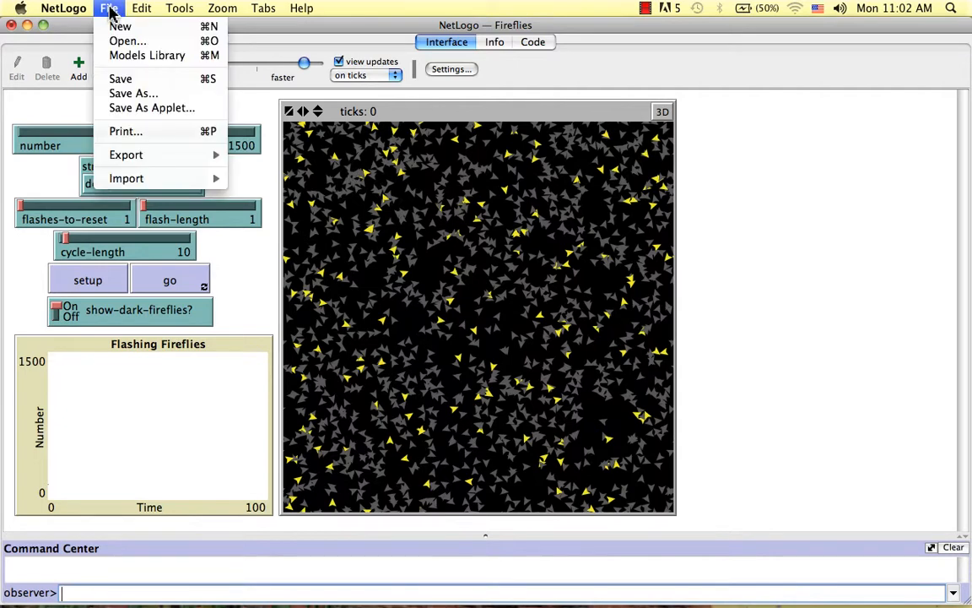
{"action": "mouse_move", "coordinate": [147, 54]}
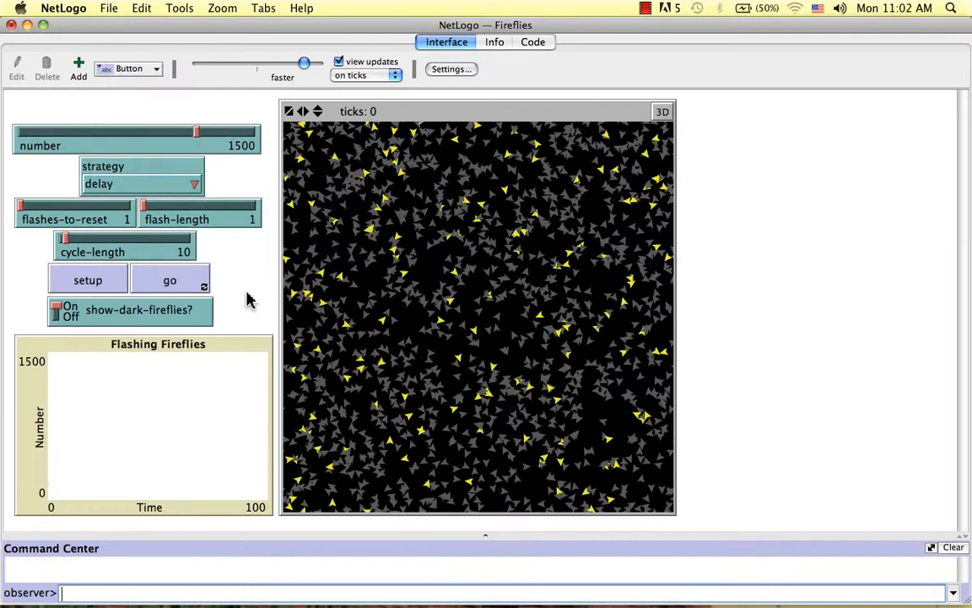
{"action": "left_click", "coordinate": [88, 279]}
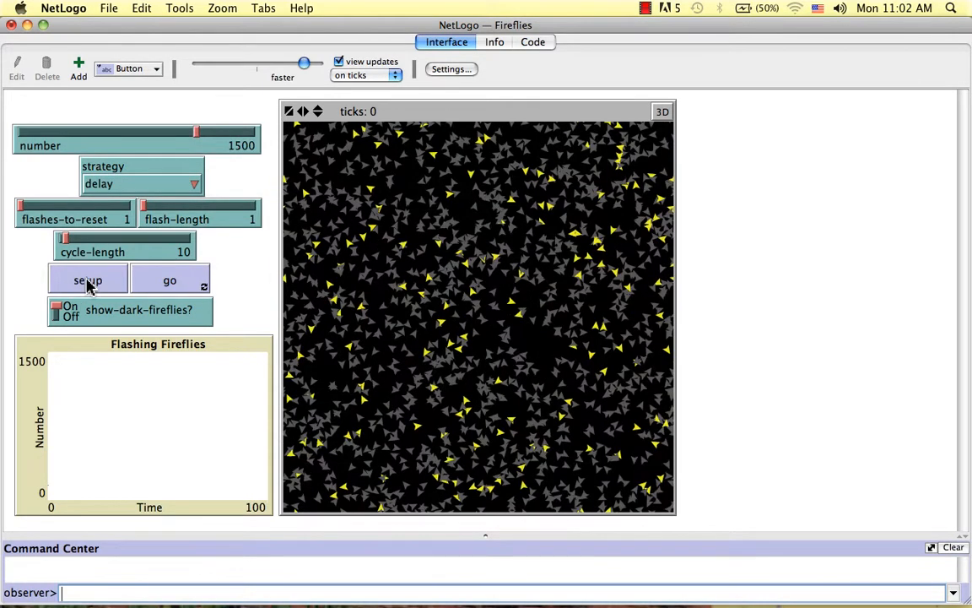
{"action": "left_click", "coordinate": [169, 279]}
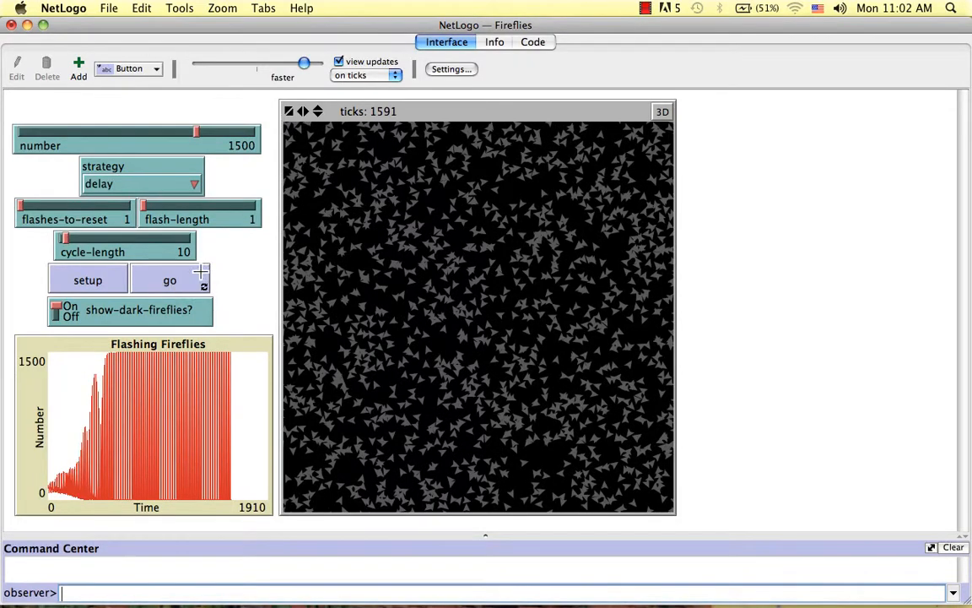
{"action": "mouse_move", "coordinate": [267, 237]}
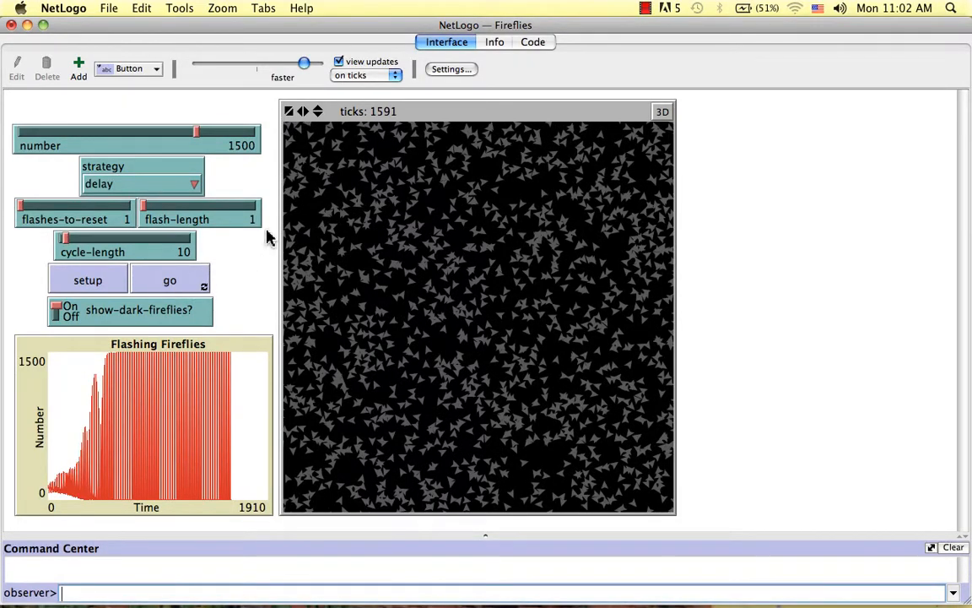
Step: Show the Fireflies code and scroll down to the go procedure
{"action": "left_click", "coordinate": [532, 41]}
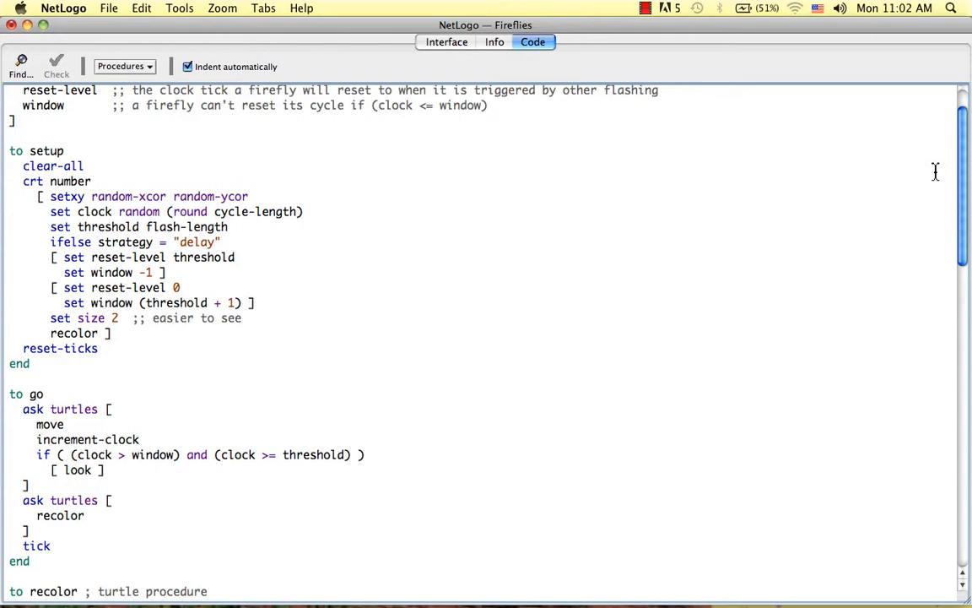
{"action": "scroll", "scroll_direction": "down", "scroll_amount": 3}
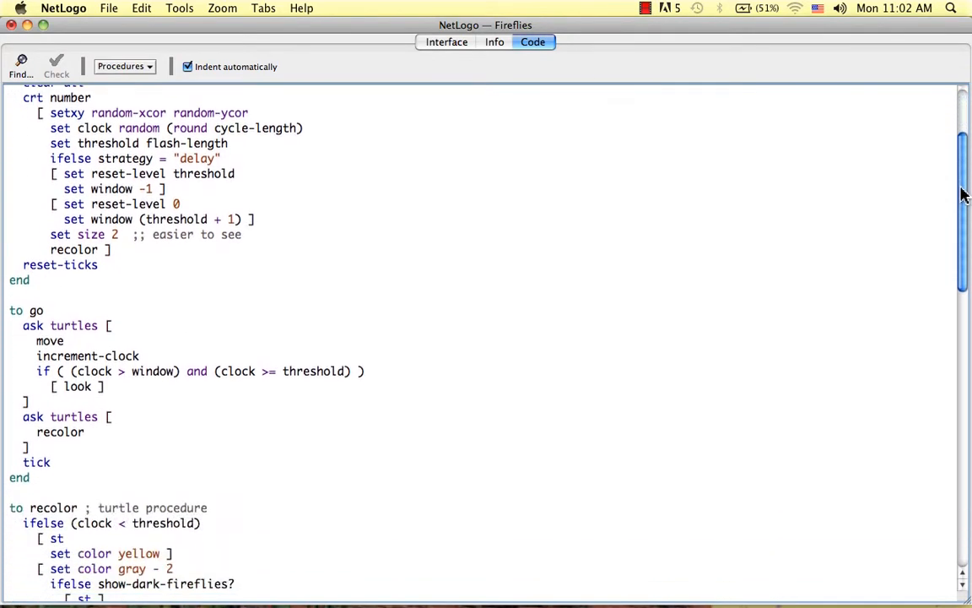
{"action": "scroll", "scroll_direction": "down", "scroll_amount": 3}
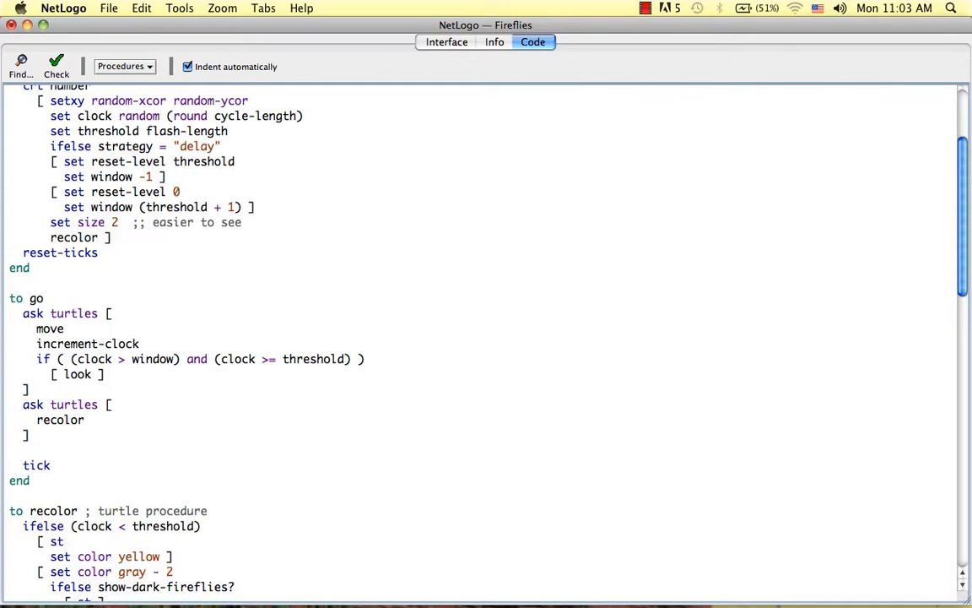
Step: Add 'if all? turtles [color = yellow] [stop]' before tick and check the code
{"action": "type", "text": "if"}
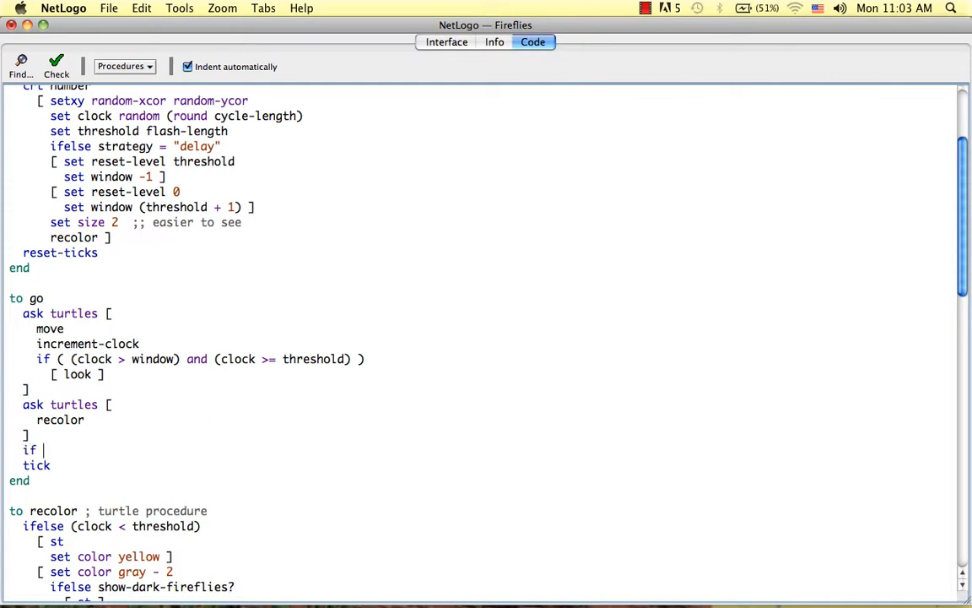
{"action": "type", "text": "all?"}
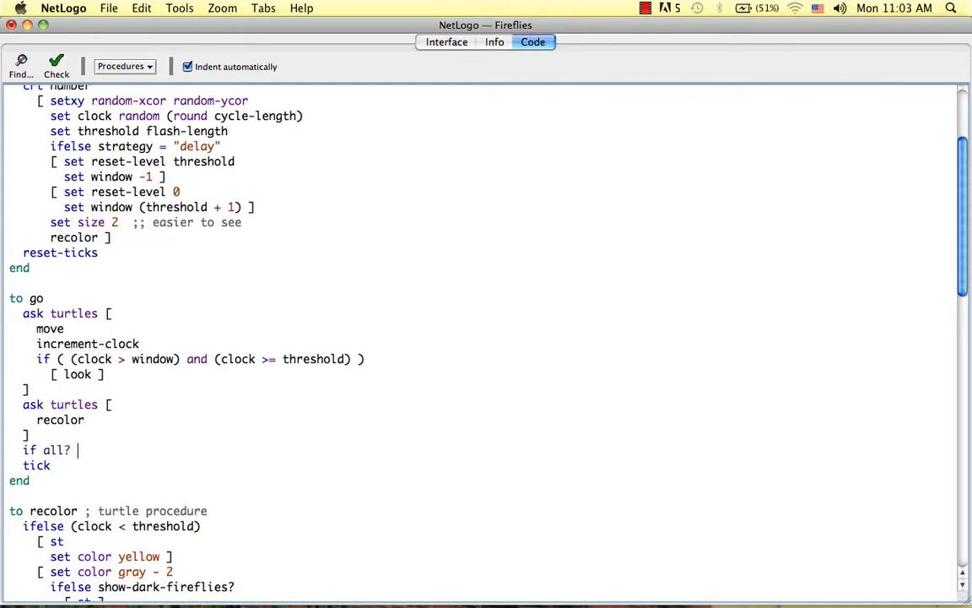
{"action": "type", "text": "turtles"}
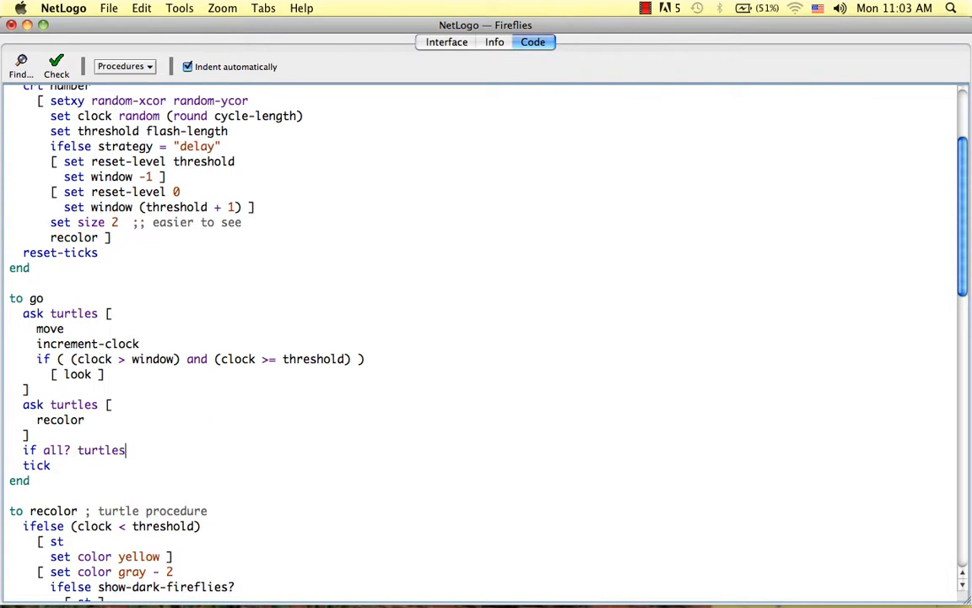
{"action": "type", "text": "[color = ye"}
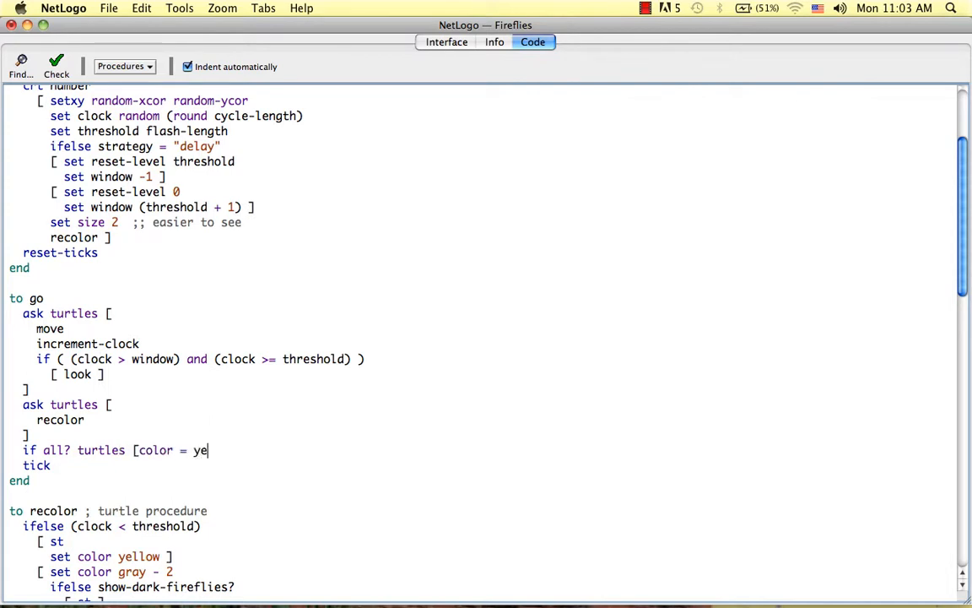
{"action": "type", "text": "llow]"}
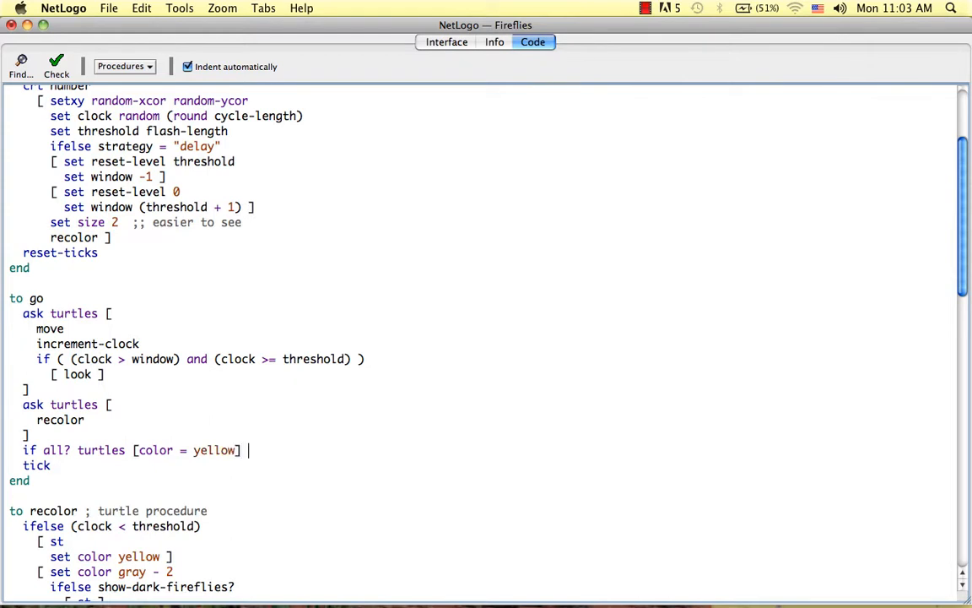
{"action": "type", "text": "[stop]"}
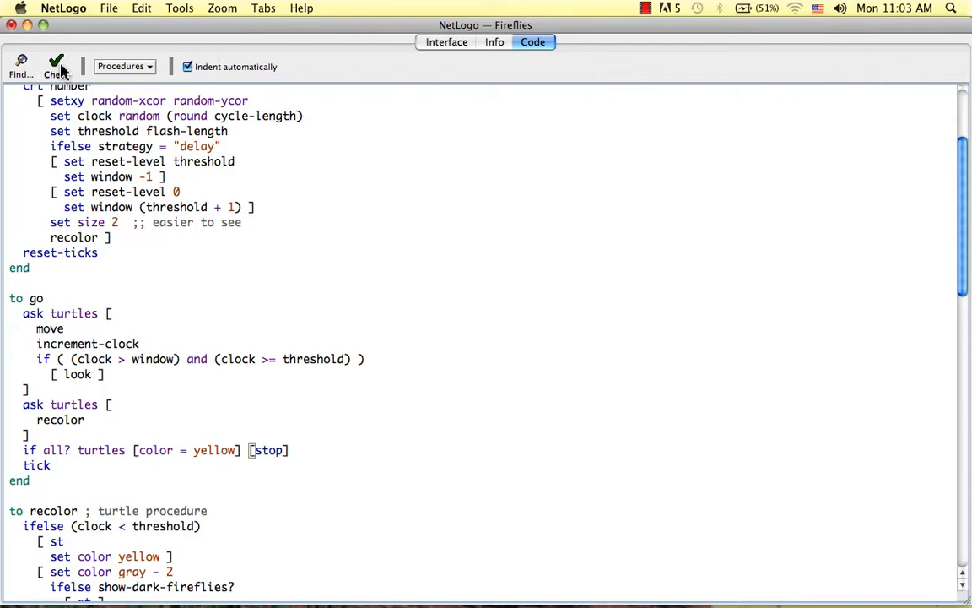
{"action": "left_click", "coordinate": [446, 41]}
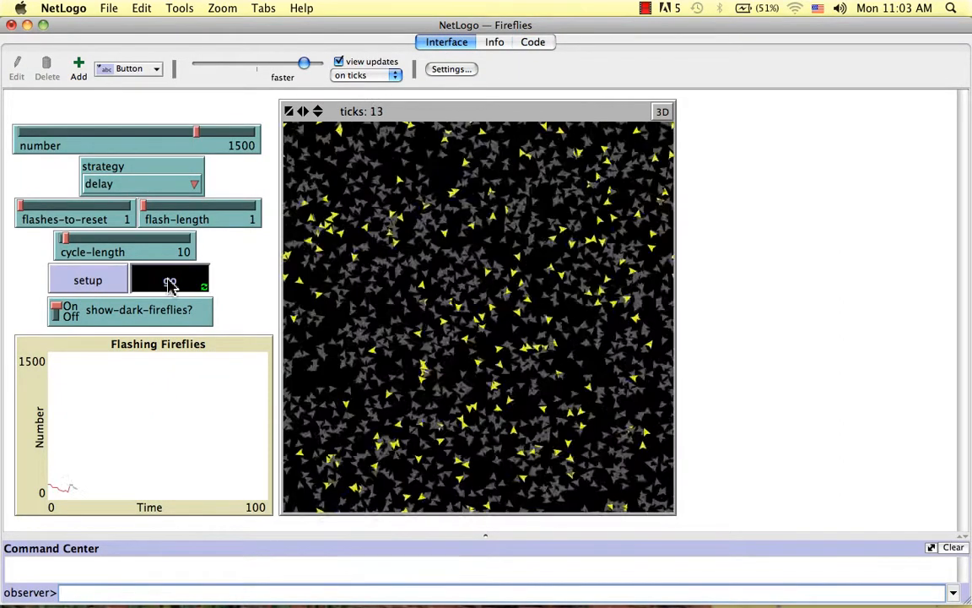
Step: Run go until the stop rule halts the model at tick 707
{"action": "left_click", "coordinate": [170, 279]}
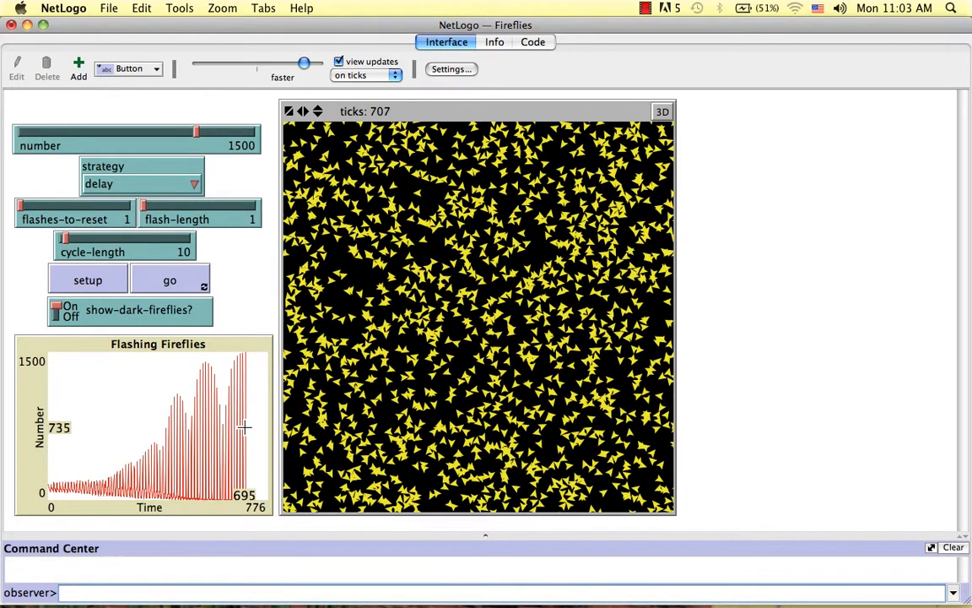
{"action": "mouse_move", "coordinate": [240, 290]}
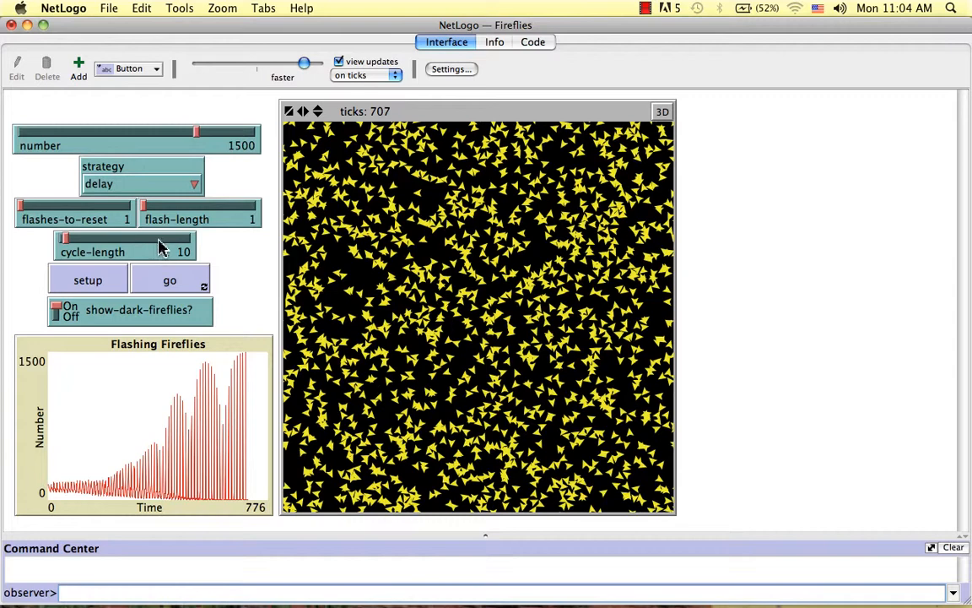
{"action": "mouse_move", "coordinate": [238, 254]}
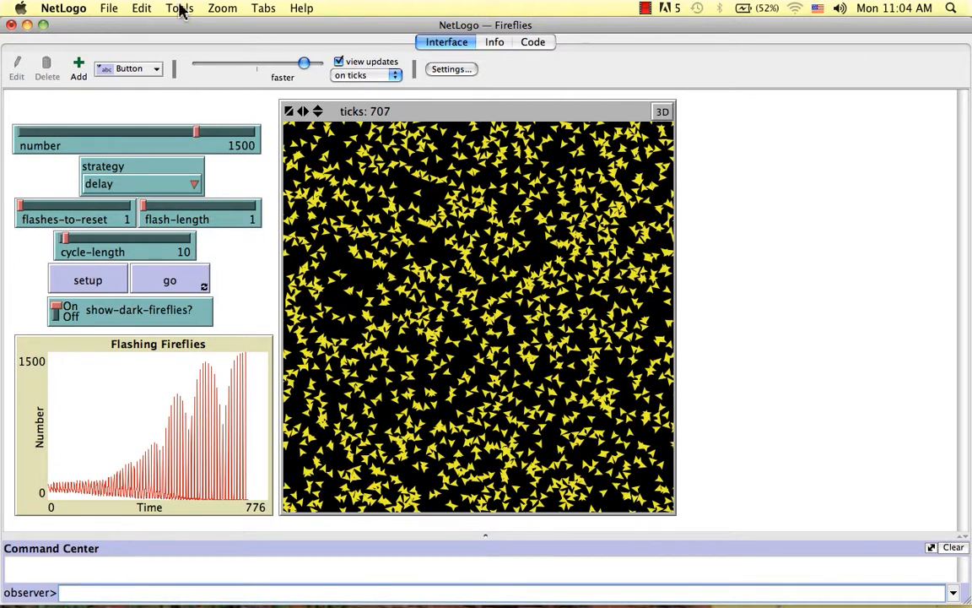
Step: Create a new experiment from BehaviorSpace in the Tools menu
{"action": "left_click", "coordinate": [179, 8]}
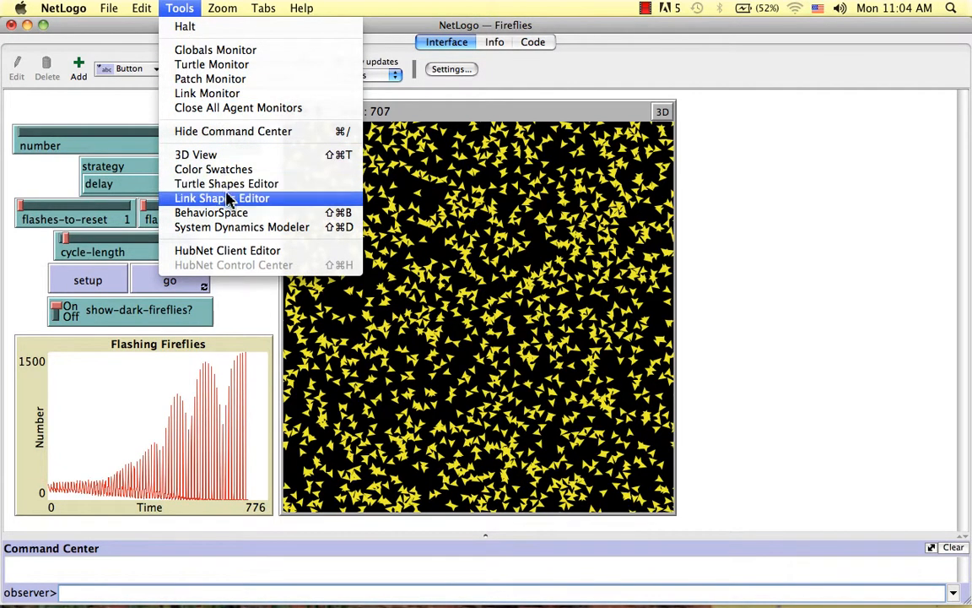
{"action": "mouse_move", "coordinate": [211, 212]}
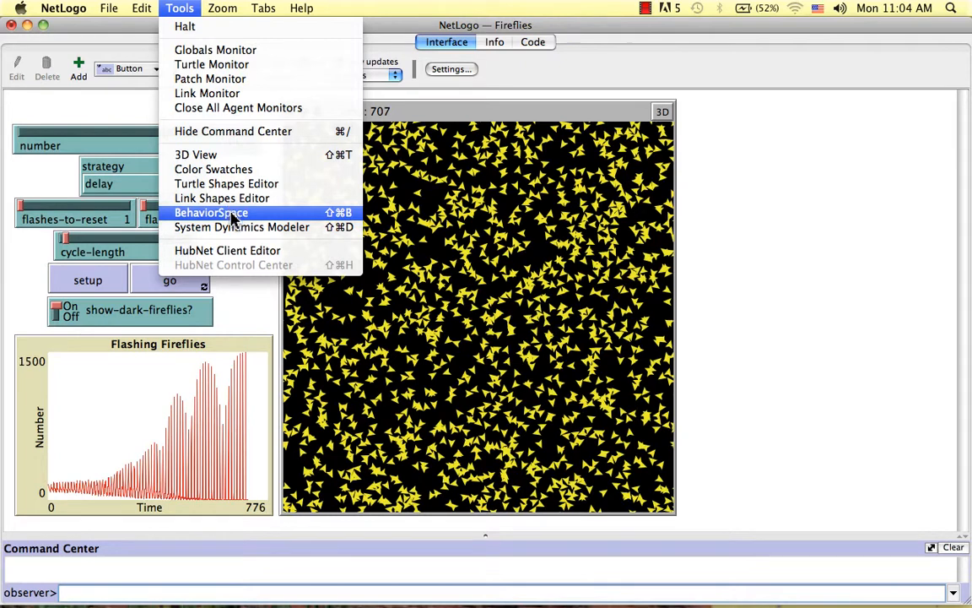
{"action": "left_click", "coordinate": [211, 212]}
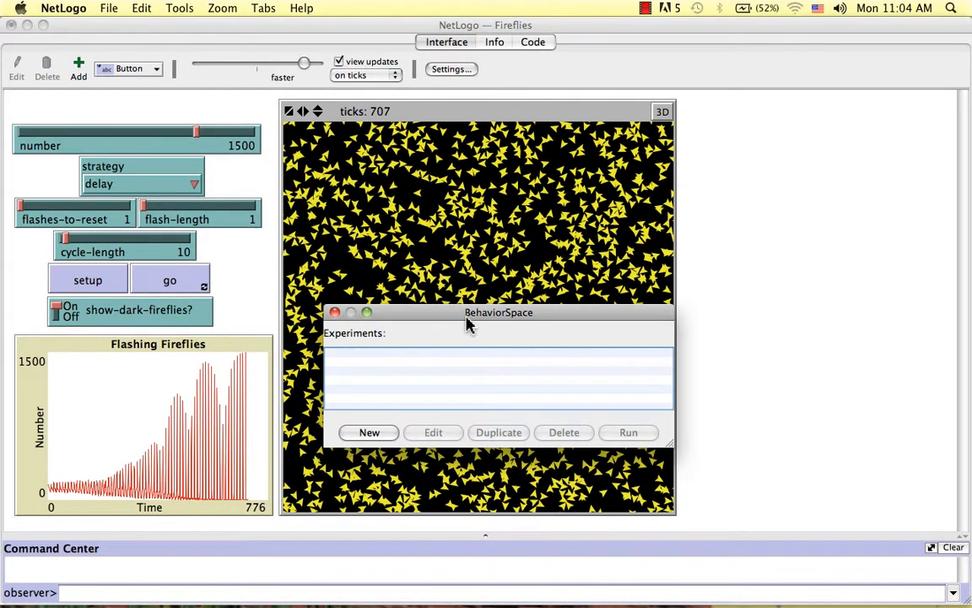
{"action": "mouse_move", "coordinate": [378, 424]}
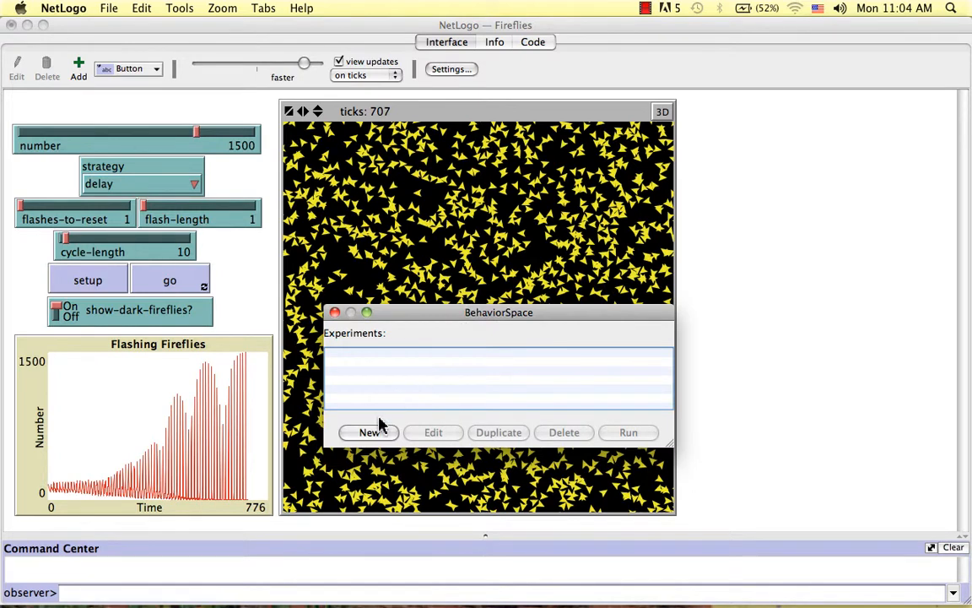
{"action": "left_click", "coordinate": [369, 432]}
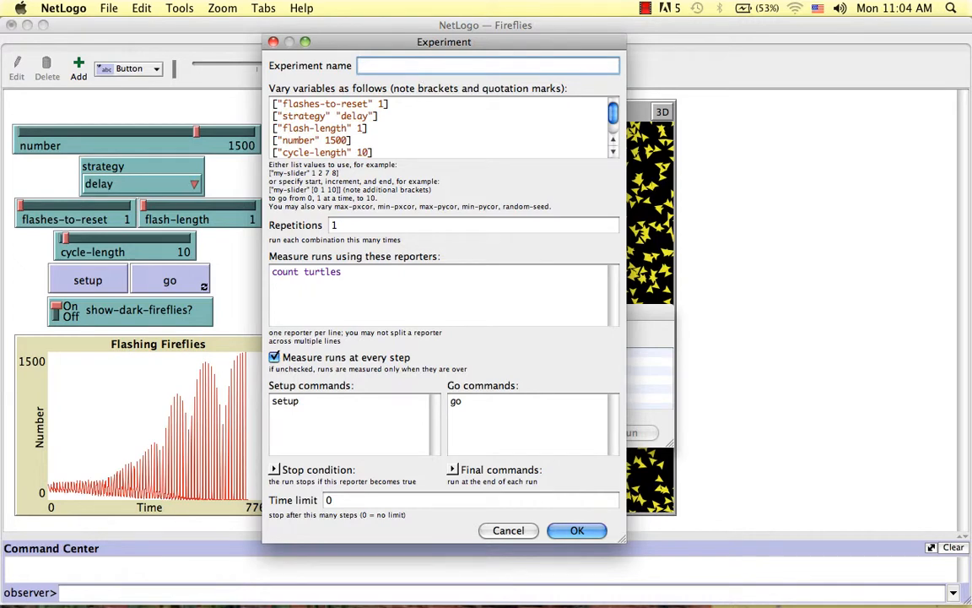
Step: Name the experiment Flys with flash-length 2 and cycle-length 20
{"action": "type", "text": "Fly"}
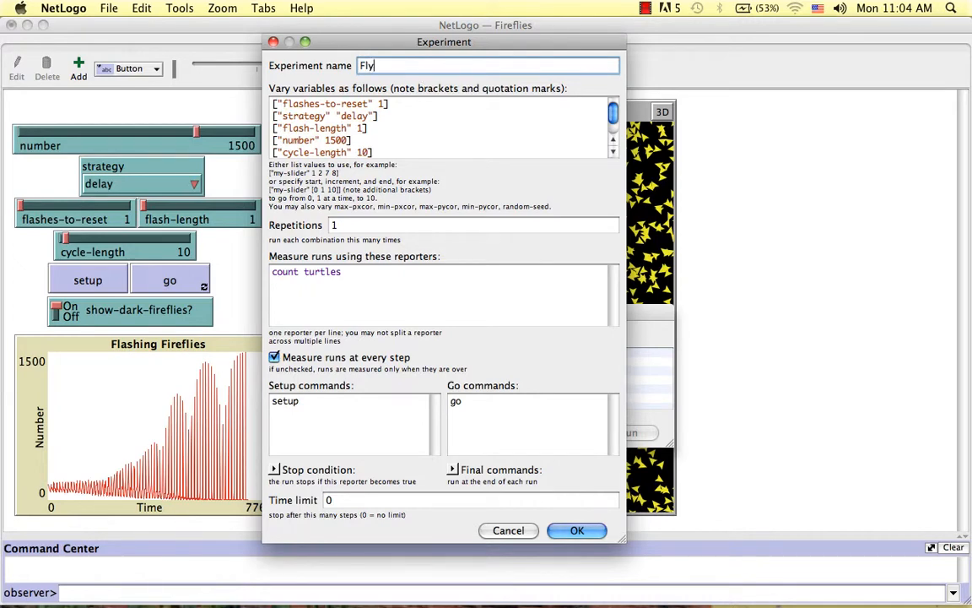
{"action": "type", "text": "s"}
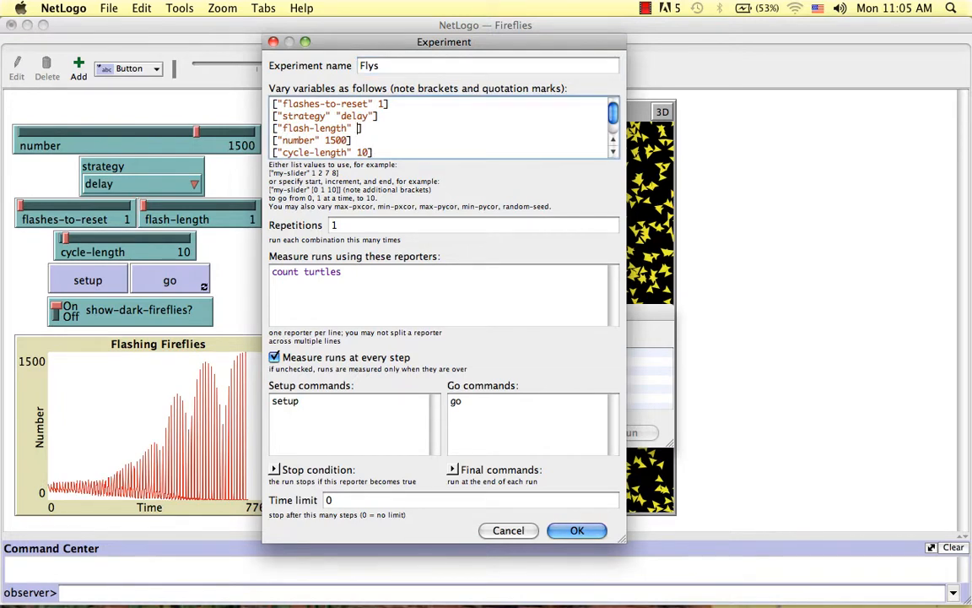
{"action": "type", "text": "2"}
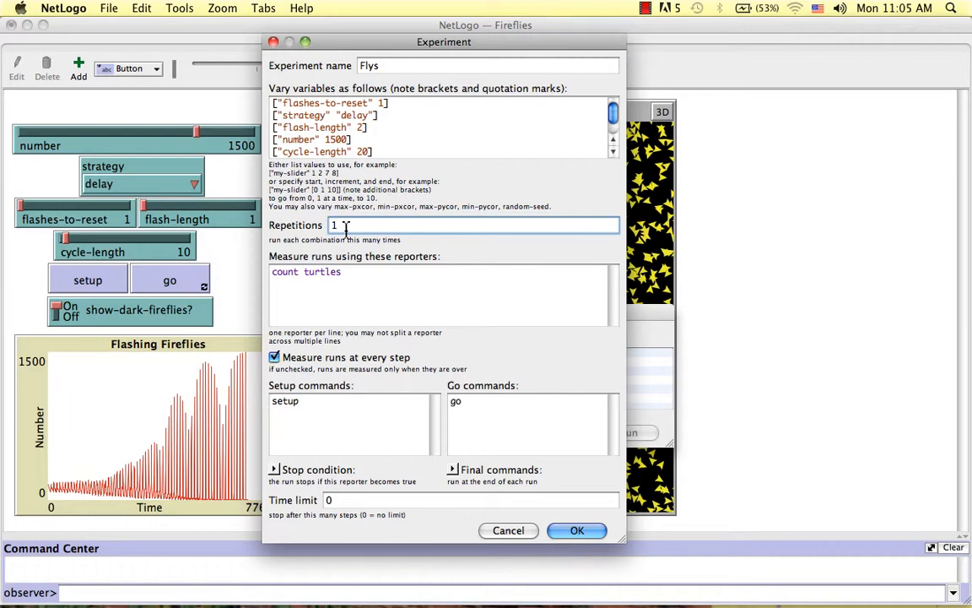
Step: Set 2 repetitions, report count turtles with [color = yellow], and save the experiment
{"action": "type", "text": "2"}
{"action": "left_click", "coordinate": [444, 294]}
{"action": "type", "text": " with [c"}
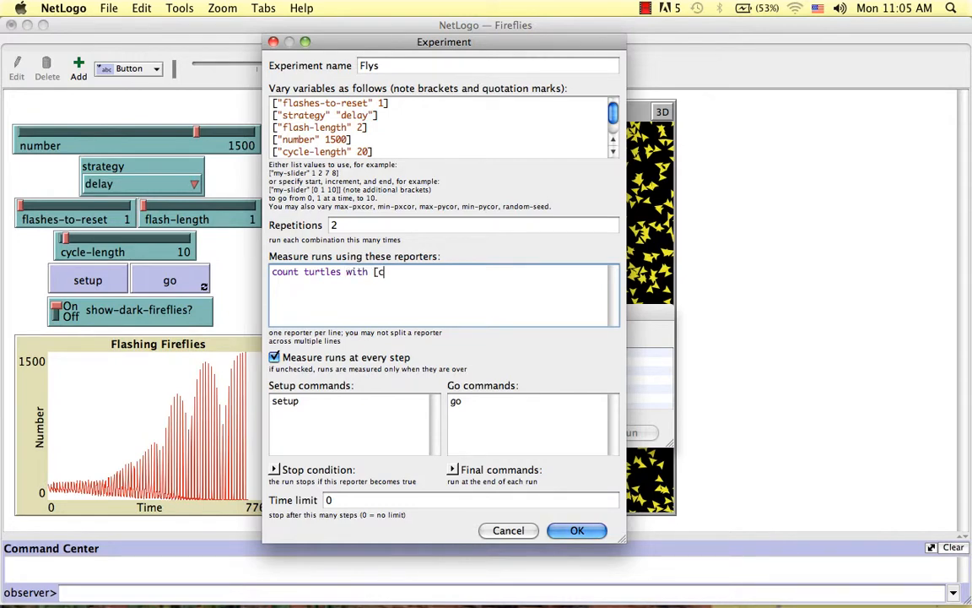
{"action": "type", "text": "olor ="}
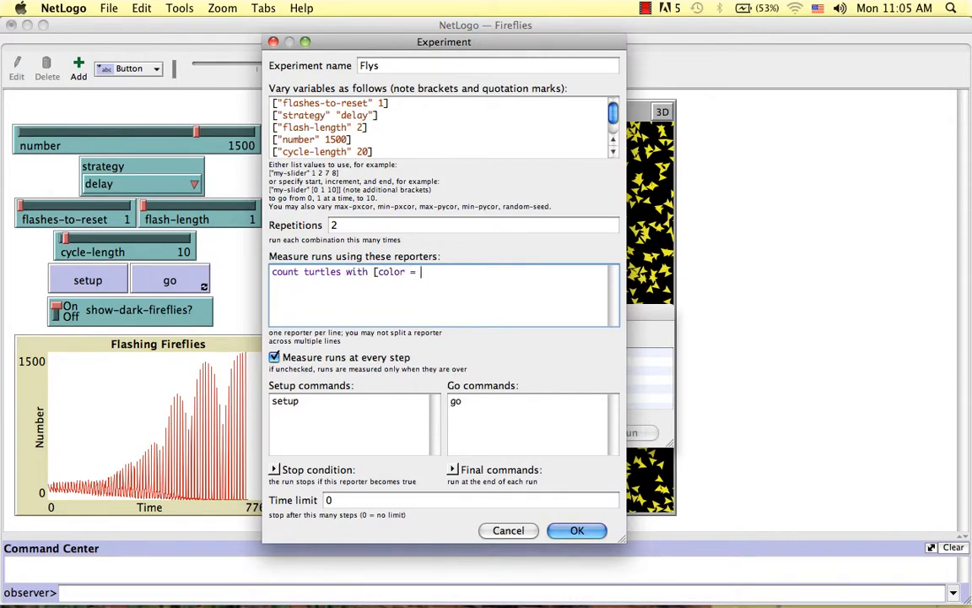
{"action": "type", "text": "yello"}
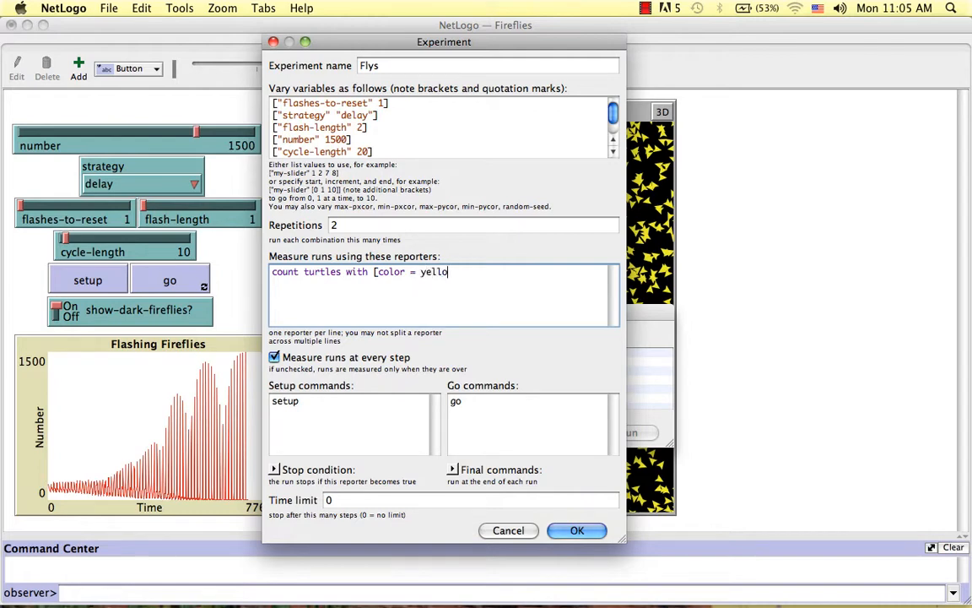
{"action": "type", "text": "w]"}
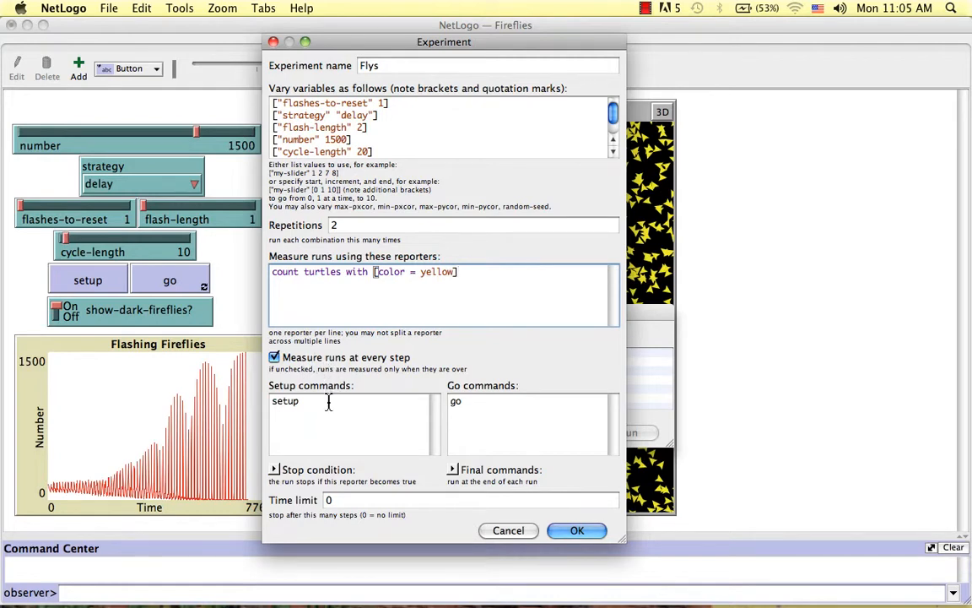
{"action": "mouse_move", "coordinate": [381, 445]}
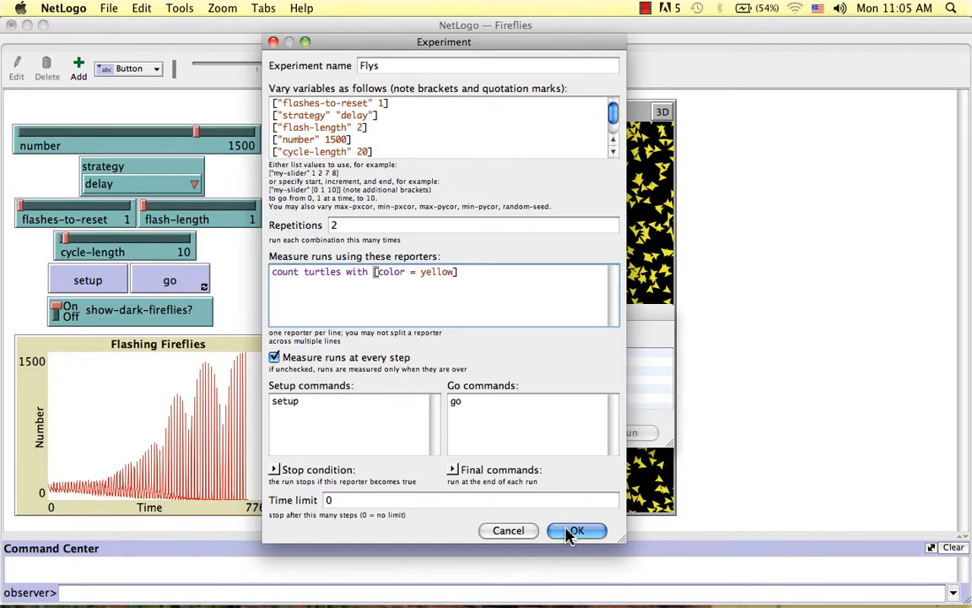
{"action": "left_click", "coordinate": [577, 530]}
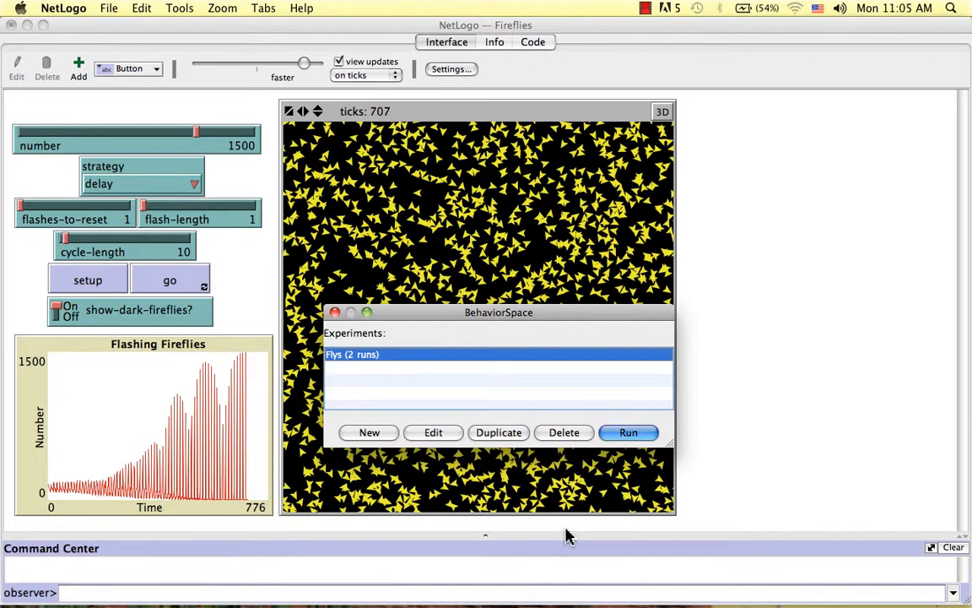
{"action": "mouse_move", "coordinate": [353, 365]}
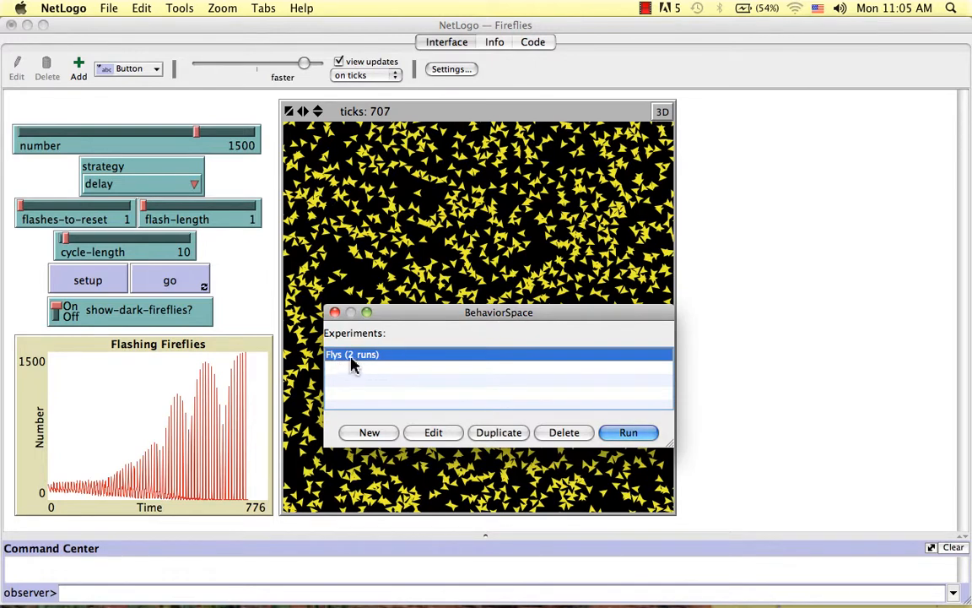
{"action": "mouse_move", "coordinate": [601, 413]}
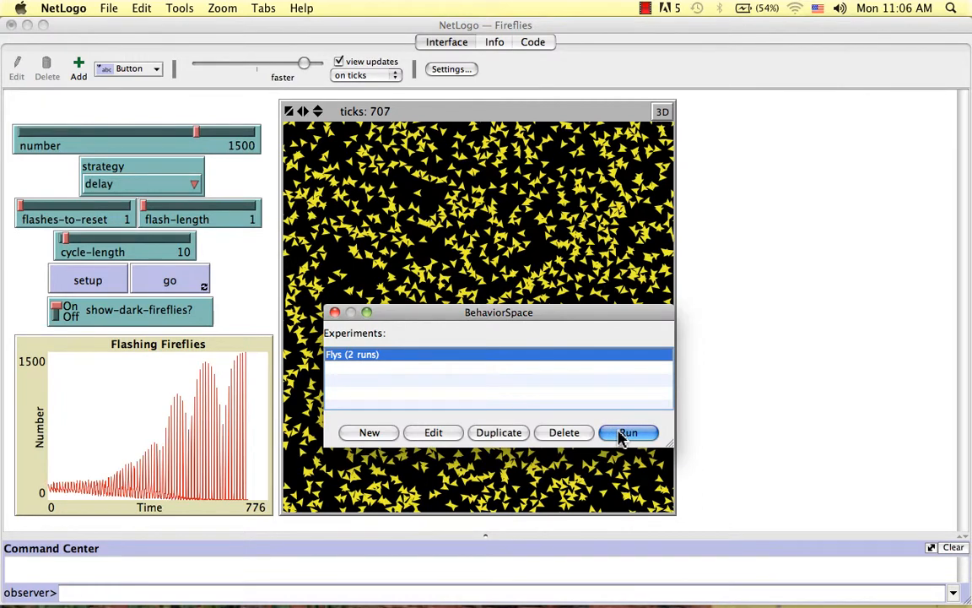
Step: Run the Flys (2 runs) experiment from BehaviorSpace
{"action": "left_click", "coordinate": [628, 432]}
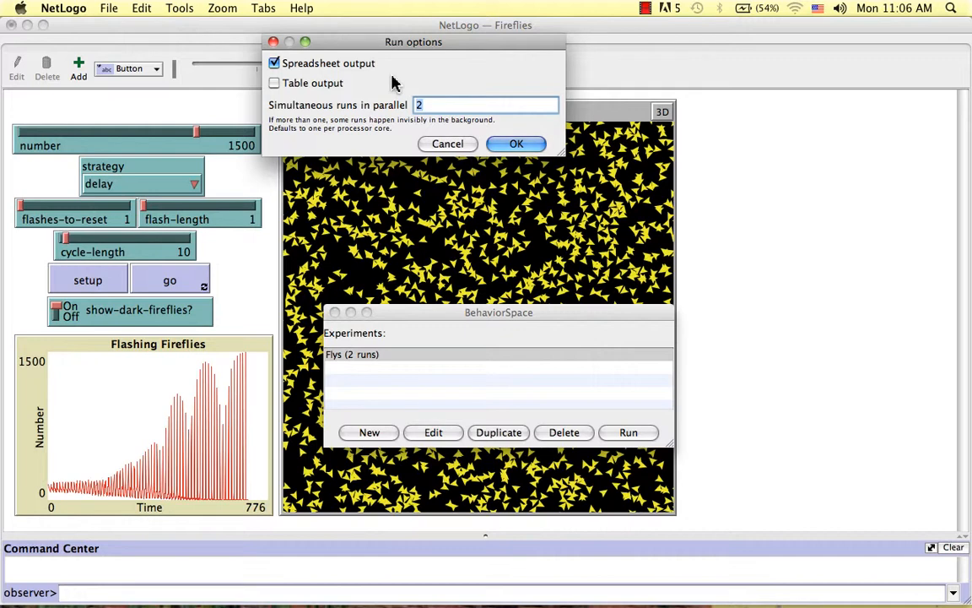
Step: Keep spreadsheet output only, with table output unticked, and set simultaneous runs to 1
{"action": "left_click", "coordinate": [274, 83]}
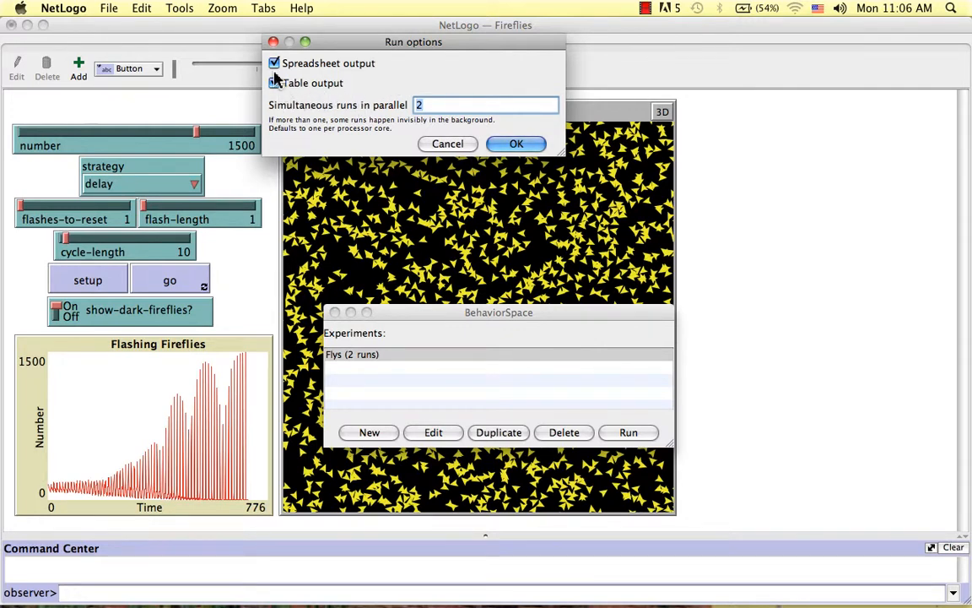
{"action": "left_click", "coordinate": [275, 82]}
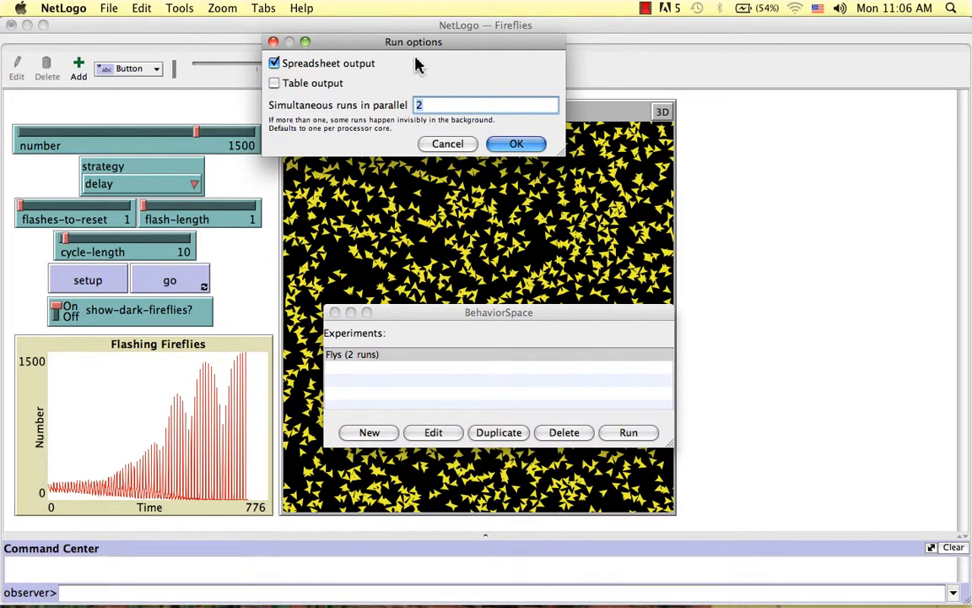
{"action": "left_click", "coordinate": [485, 105]}
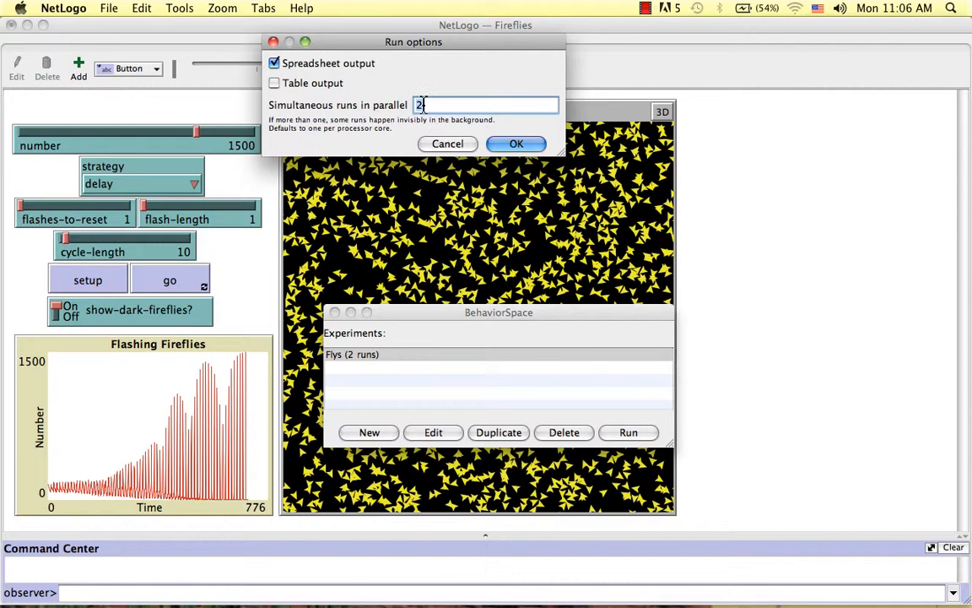
{"action": "key", "text": "Backspace"}
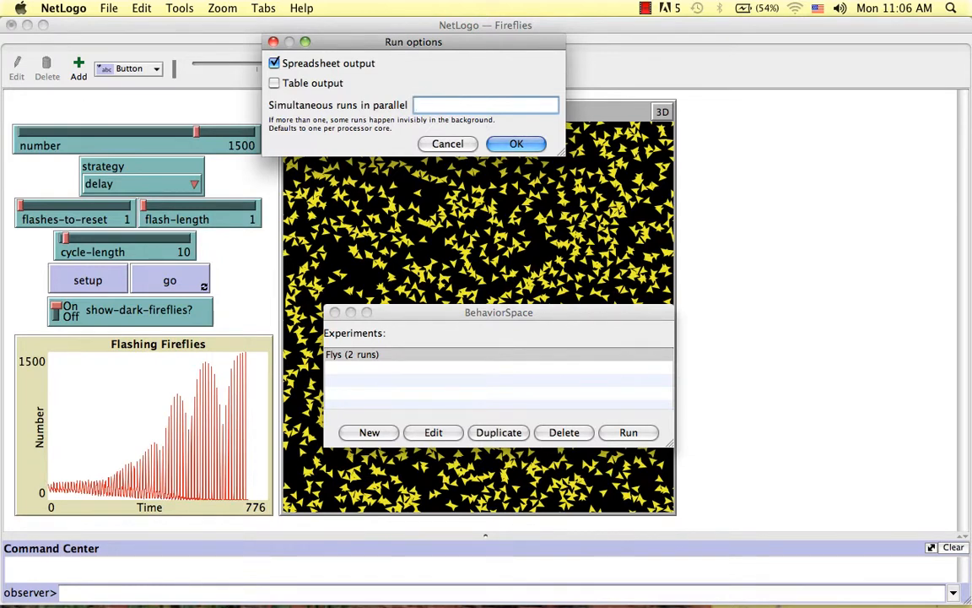
{"action": "type", "text": "1"}
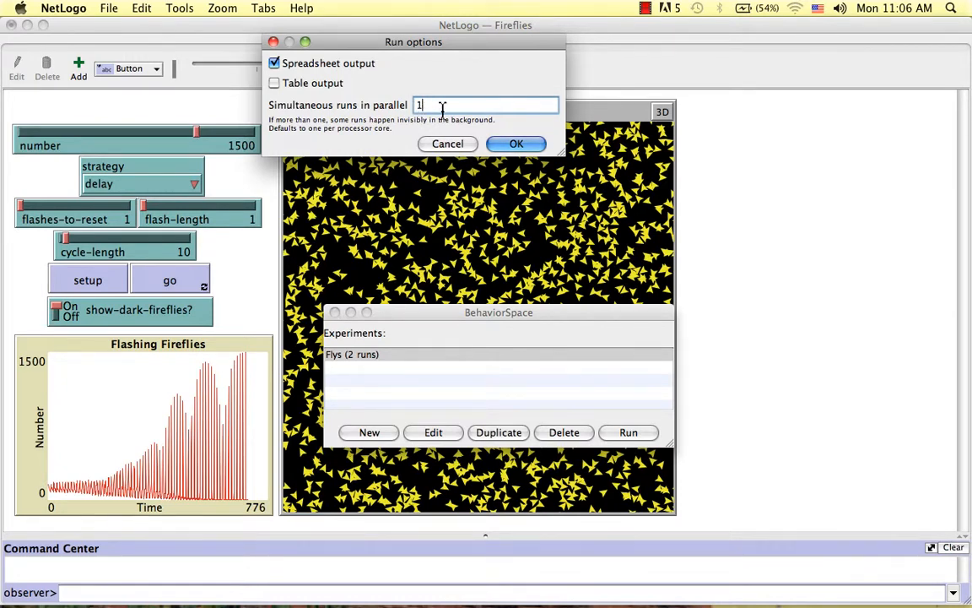
Step: Confirm the run options and choose a save location for Fireflies Flys-spreadsheet.csv
{"action": "left_click", "coordinate": [516, 144]}
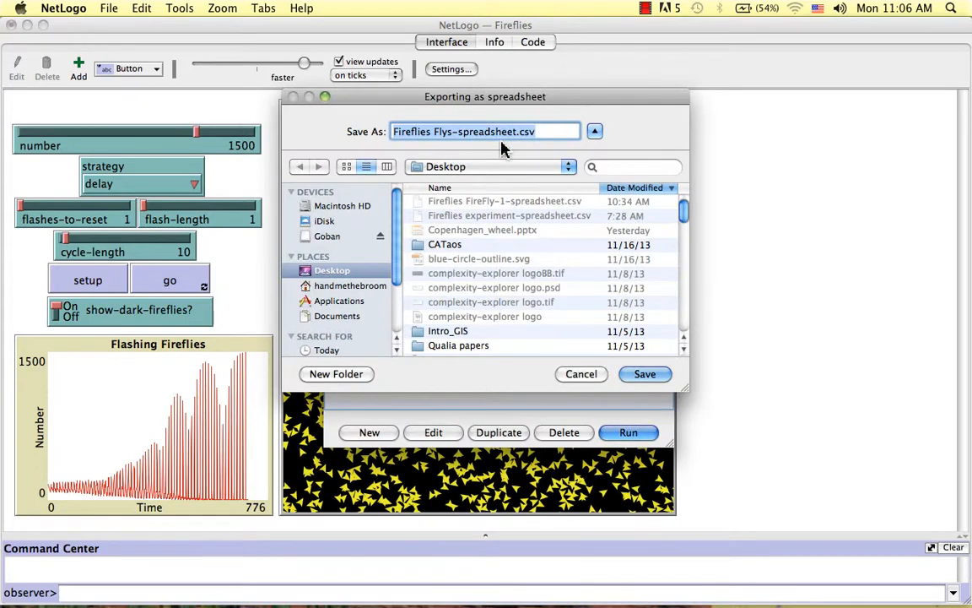
{"action": "mouse_move", "coordinate": [512, 186]}
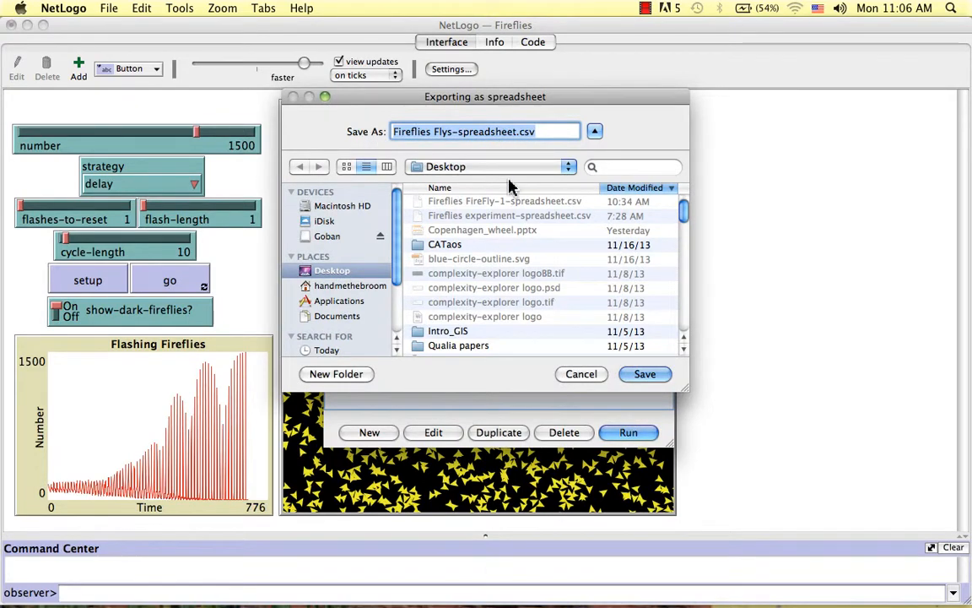
{"action": "mouse_move", "coordinate": [485, 174]}
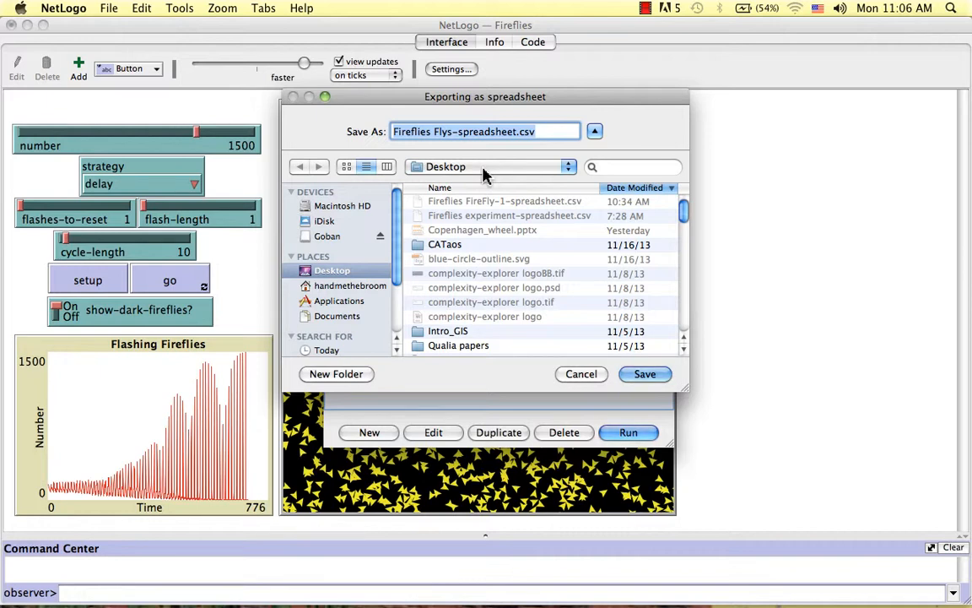
{"action": "left_click", "coordinate": [645, 373]}
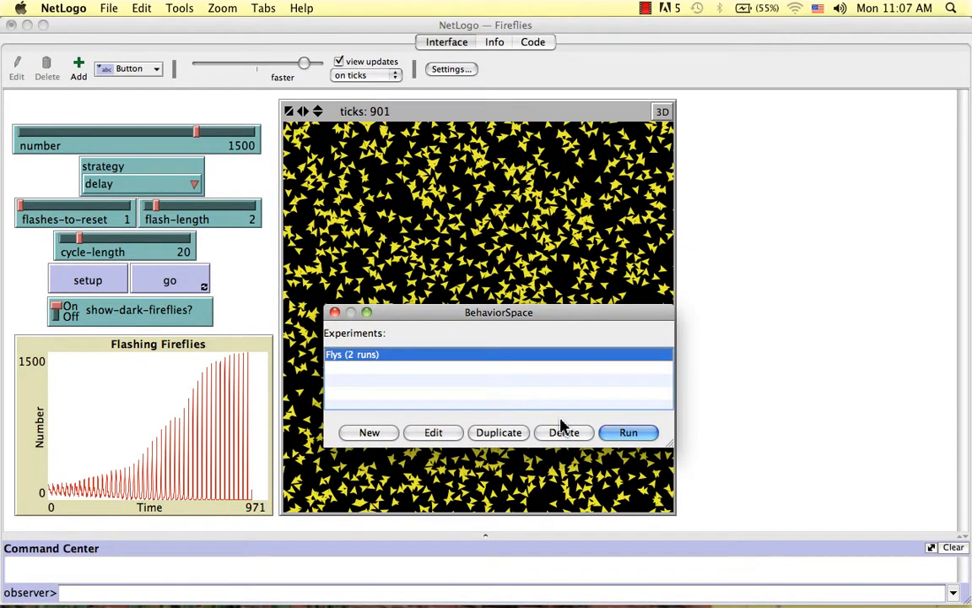
{"action": "mouse_move", "coordinate": [499, 432]}
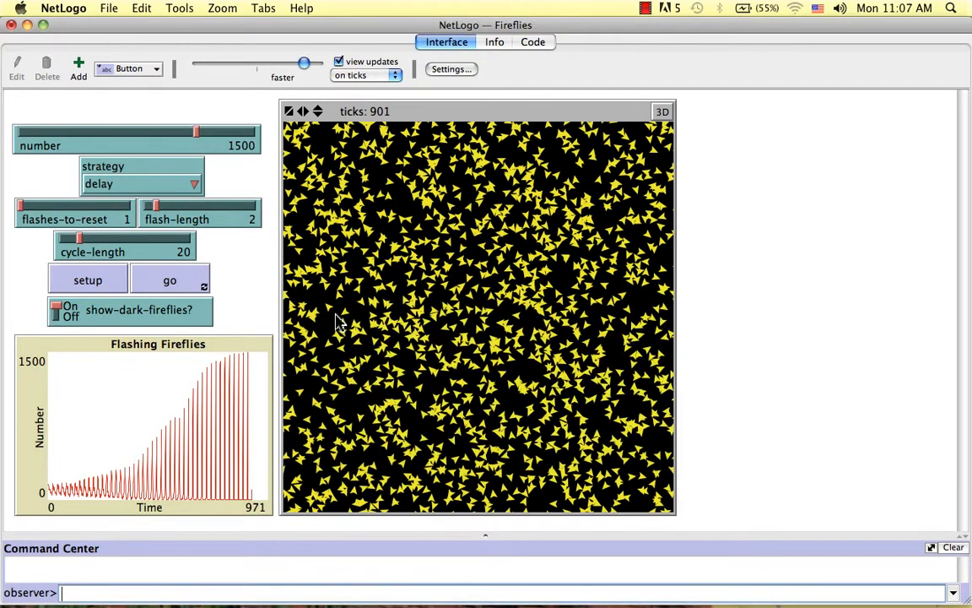
Step: Close BehaviorSpace, hide NetLogo, and open Fireflies Flys-spreadsheet.csv from the desktop in Excel
{"action": "left_click", "coordinate": [87, 279]}
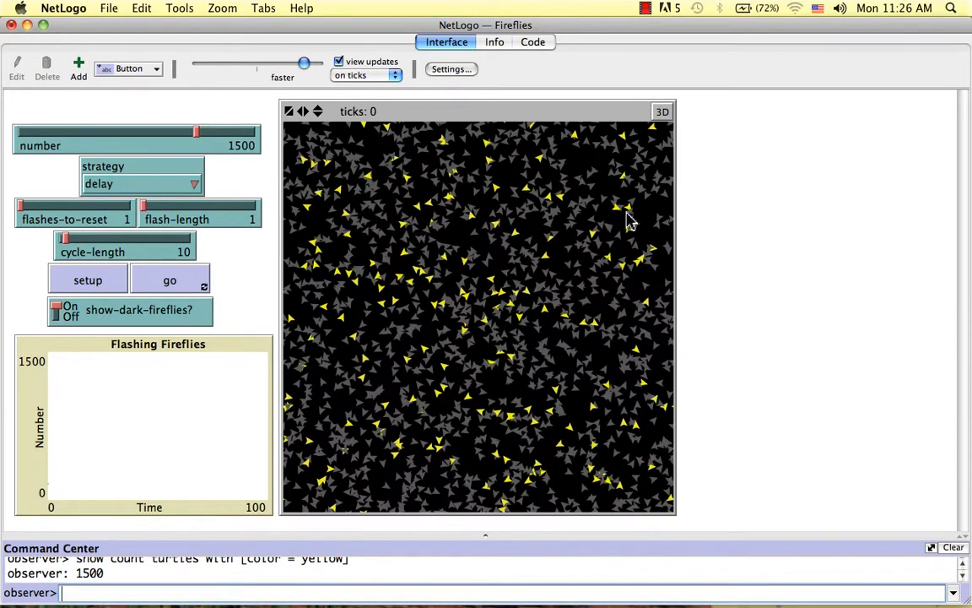
{"action": "mouse_move", "coordinate": [607, 228]}
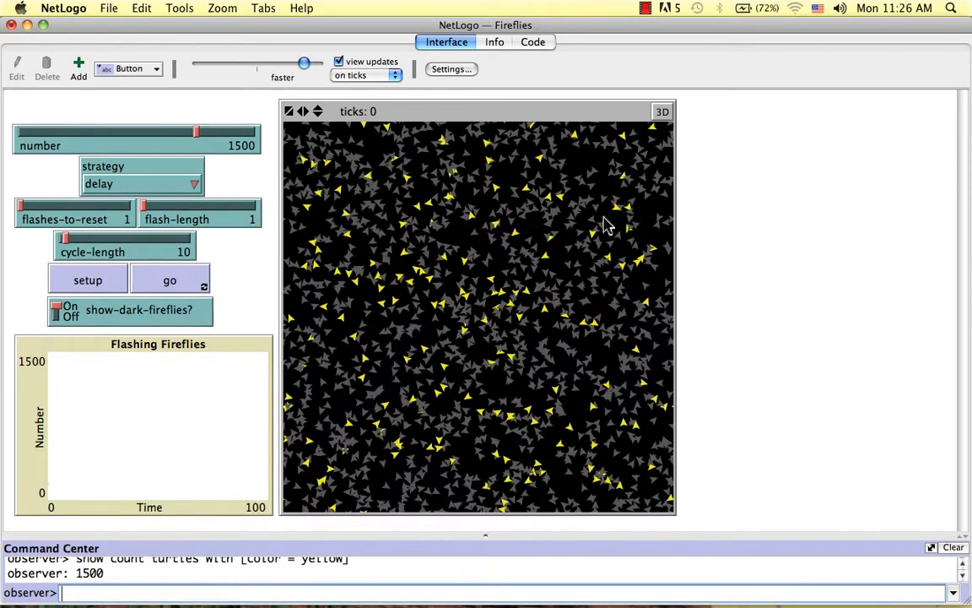
{"action": "key", "text": "F3"}
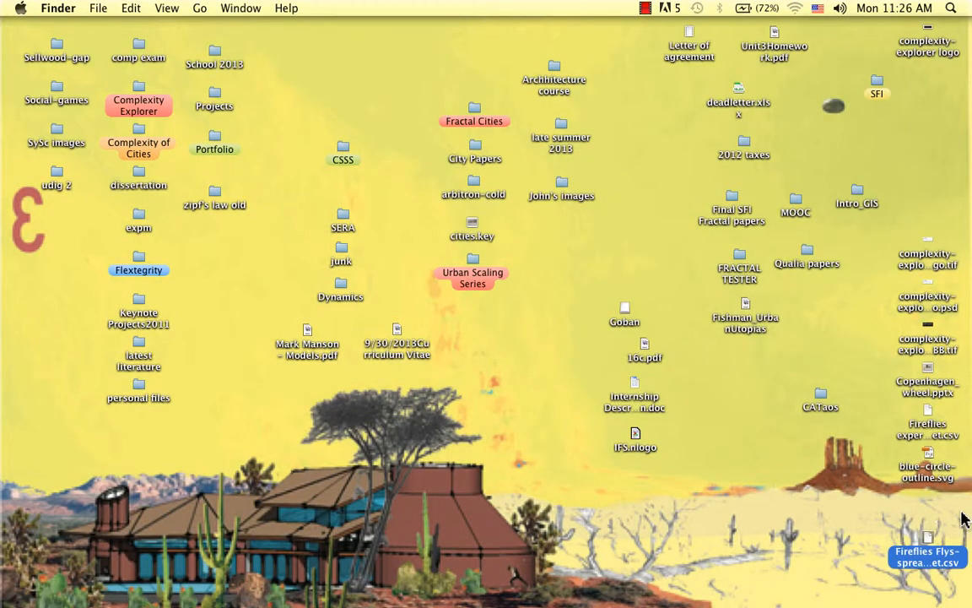
{"action": "double_click", "coordinate": [928, 552]}
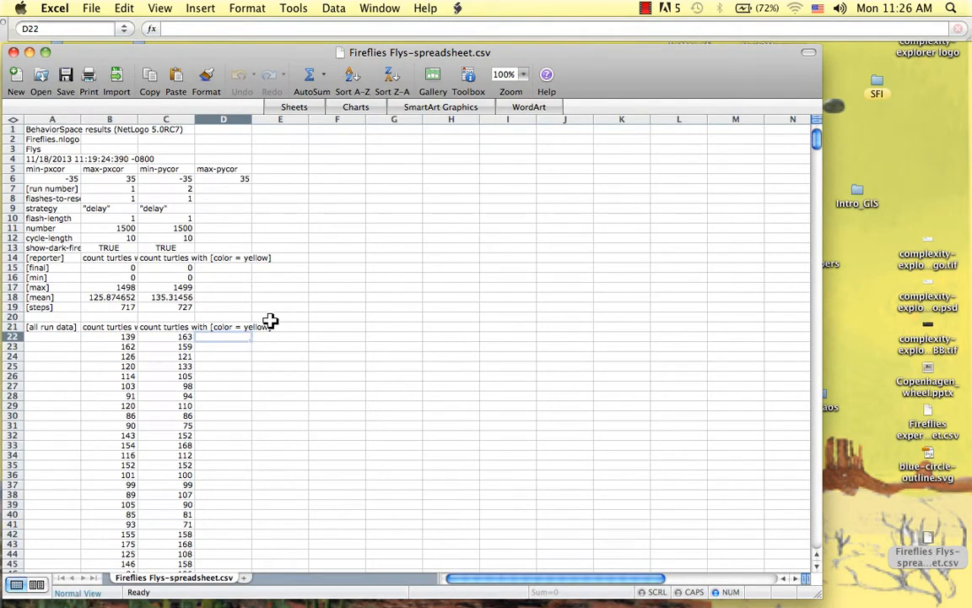
{"action": "mouse_move", "coordinate": [262, 319]}
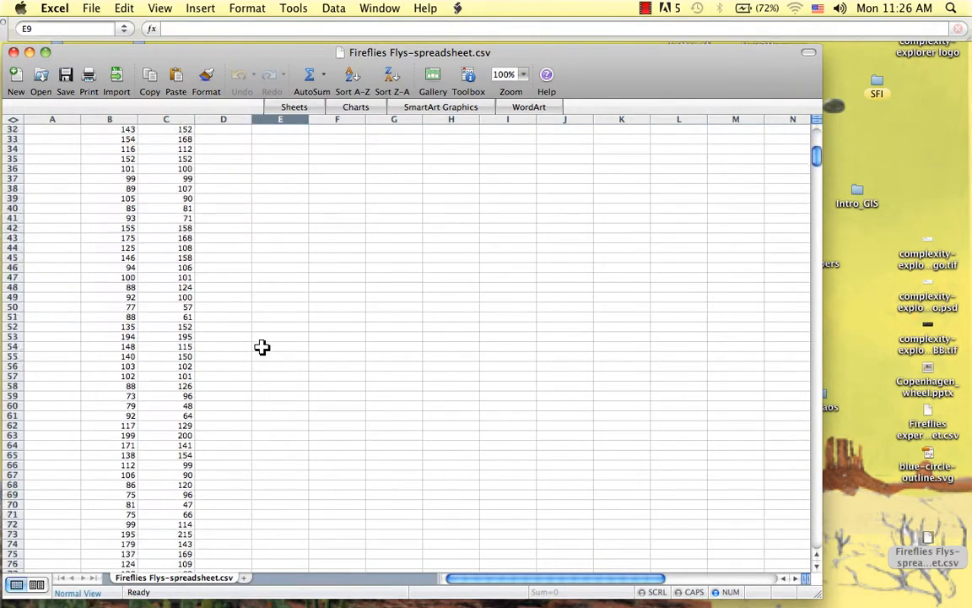
{"action": "scroll", "scroll_direction": "down", "scroll_amount": 3}
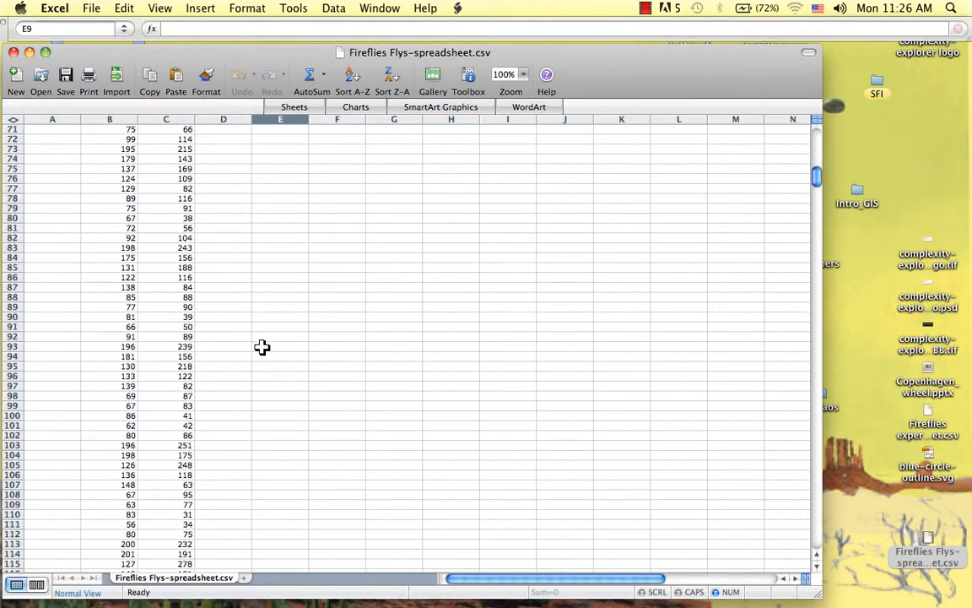
{"action": "scroll", "scroll_direction": "down", "scroll_amount": 3}
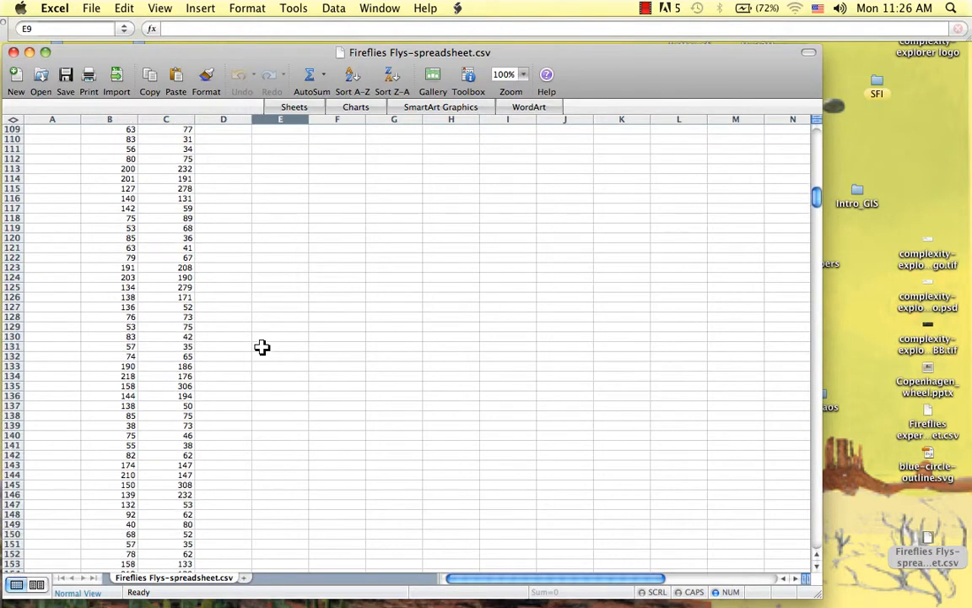
{"action": "scroll", "scroll_direction": "down", "scroll_amount": 3}
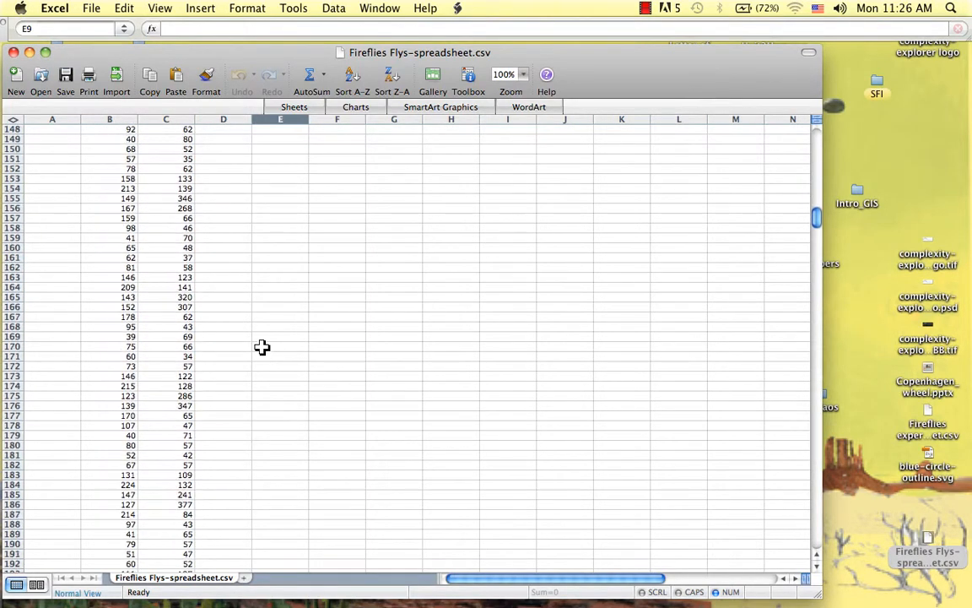
{"action": "scroll", "scroll_direction": "down", "scroll_amount": 3}
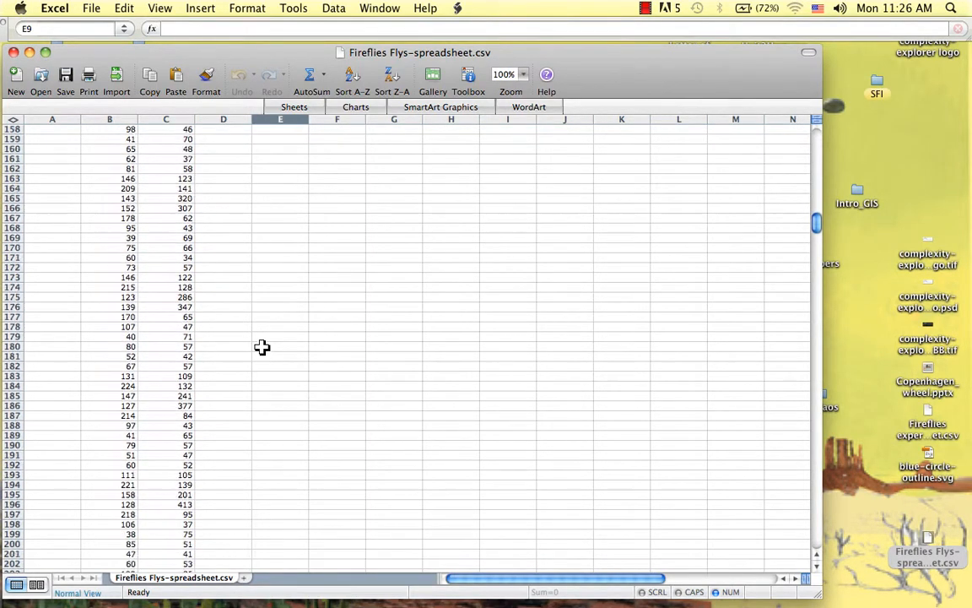
{"action": "scroll", "scroll_direction": "down", "scroll_amount": 3}
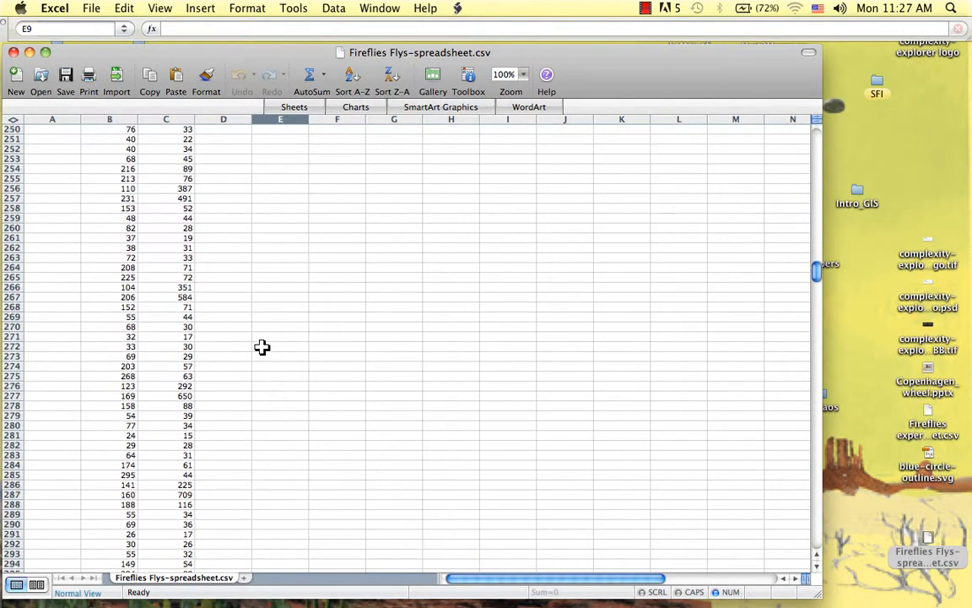
{"action": "scroll", "scroll_direction": "down", "scroll_amount": 3}
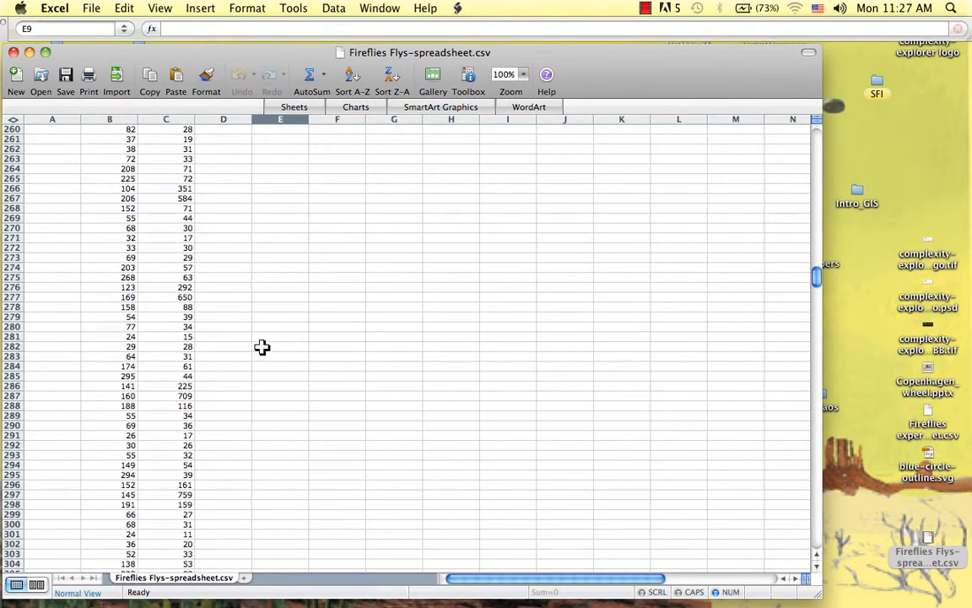
{"action": "scroll", "scroll_direction": "down", "scroll_amount": 3}
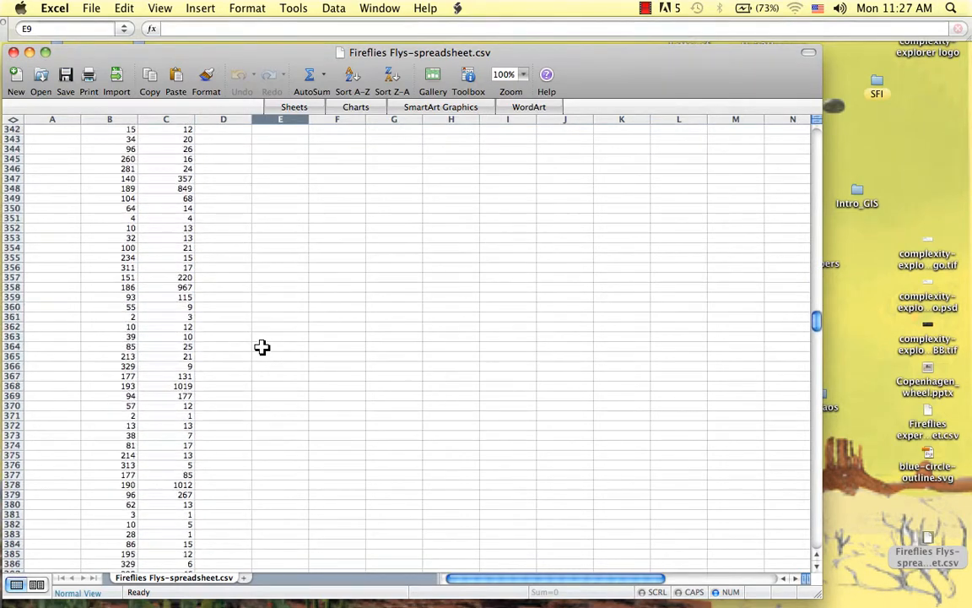
{"action": "scroll", "scroll_direction": "down", "scroll_amount": 3}
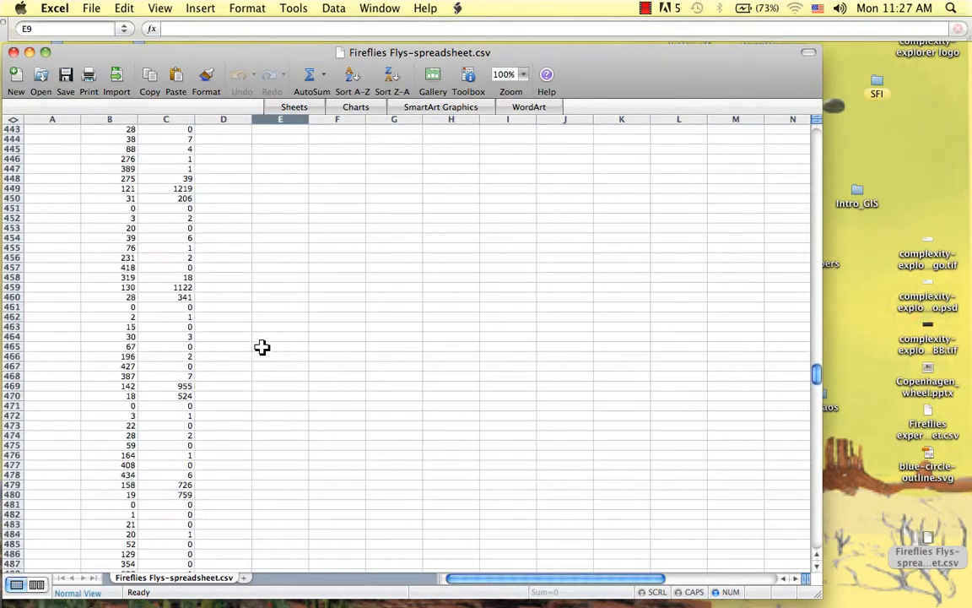
{"action": "scroll", "scroll_direction": "down", "scroll_amount": 3}
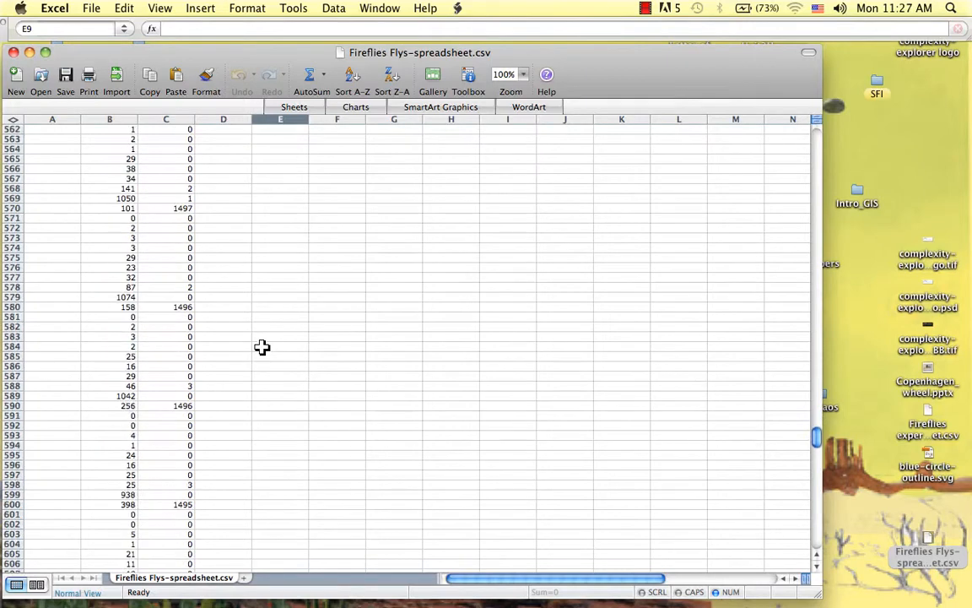
{"action": "scroll", "scroll_direction": "down", "scroll_amount": 3}
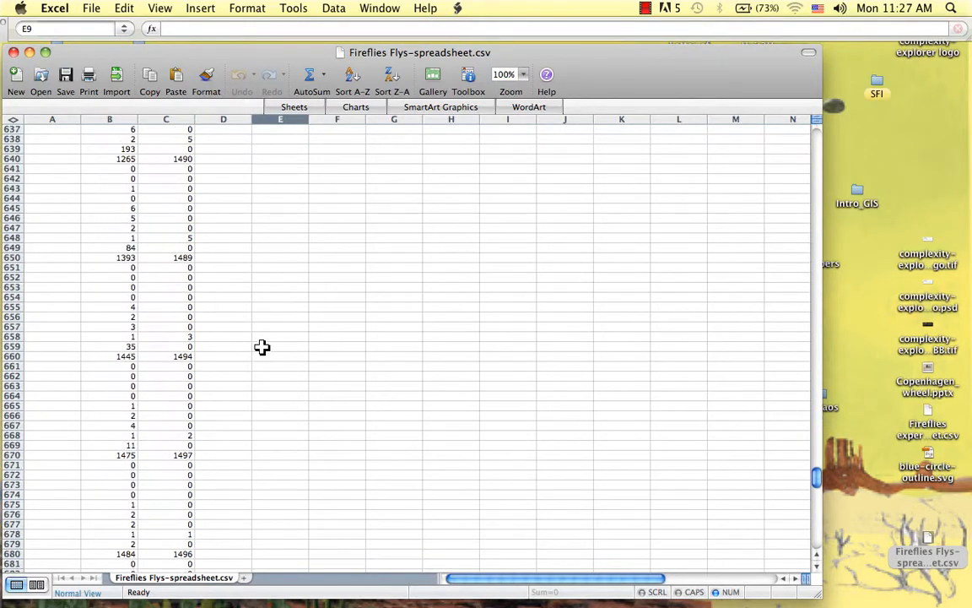
{"action": "scroll", "scroll_direction": "down", "scroll_amount": 3}
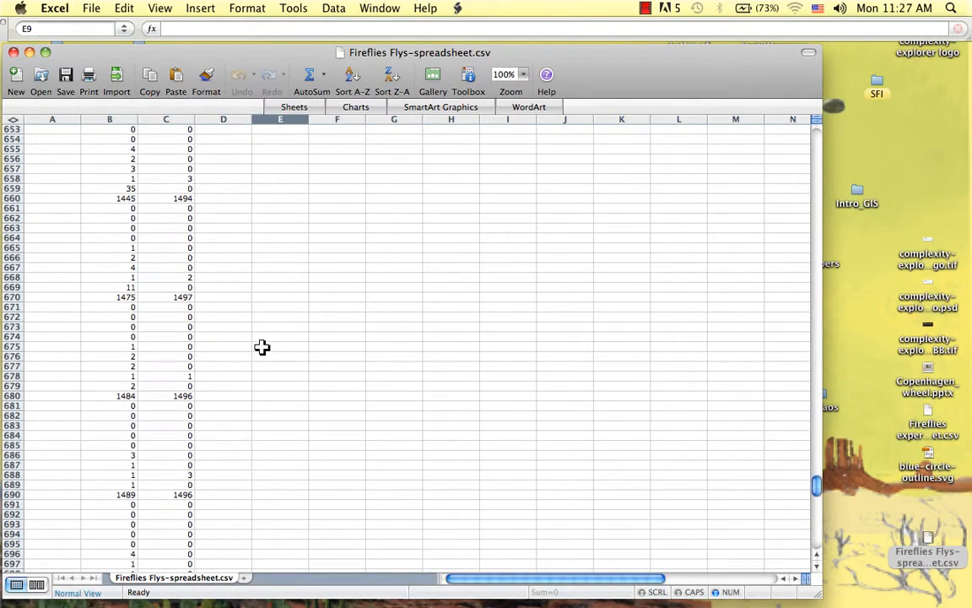
{"action": "scroll", "scroll_direction": "down", "scroll_amount": 3}
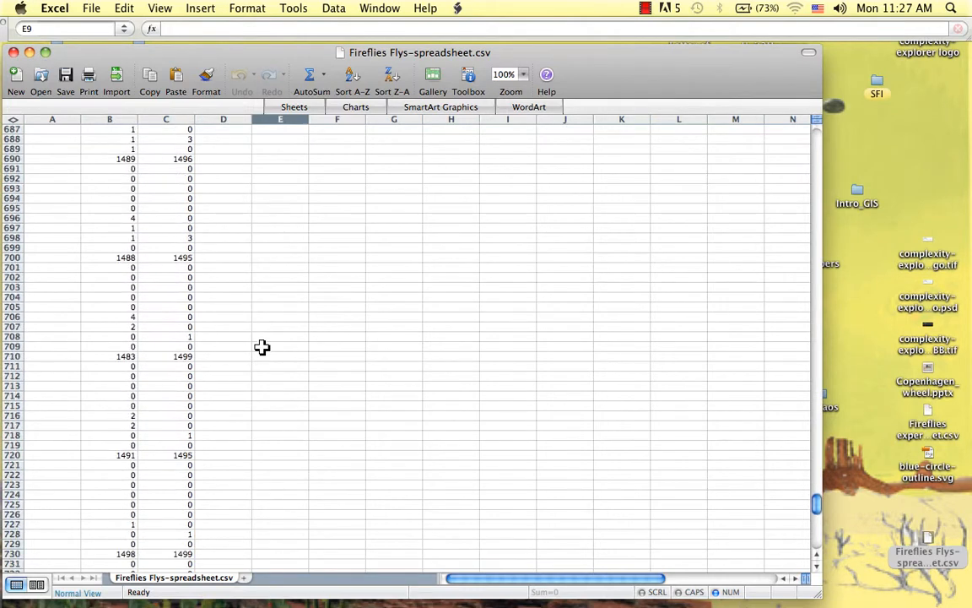
{"action": "scroll", "scroll_direction": "down", "scroll_amount": 3}
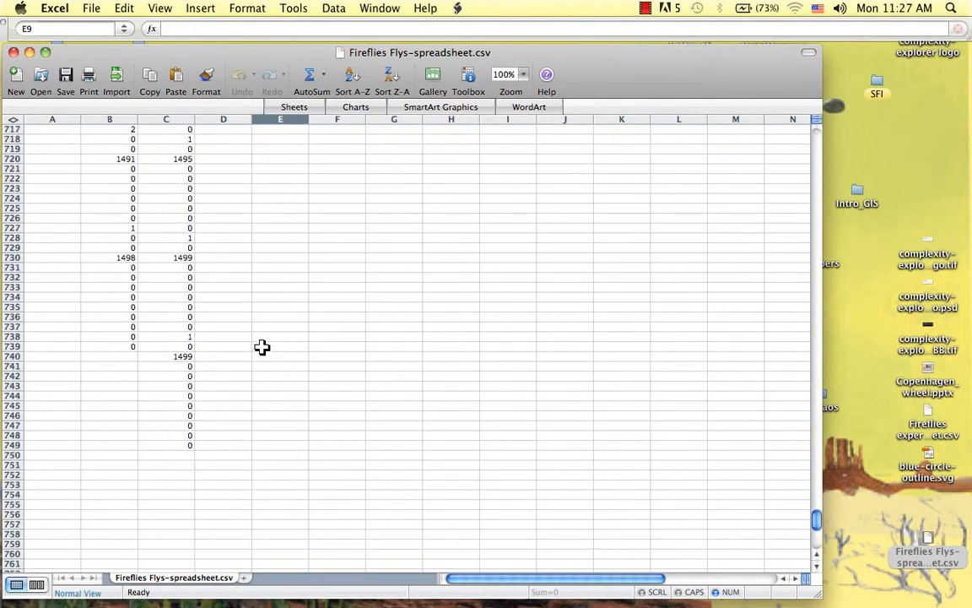
{"action": "scroll", "scroll_direction": "down", "scroll_amount": 3}
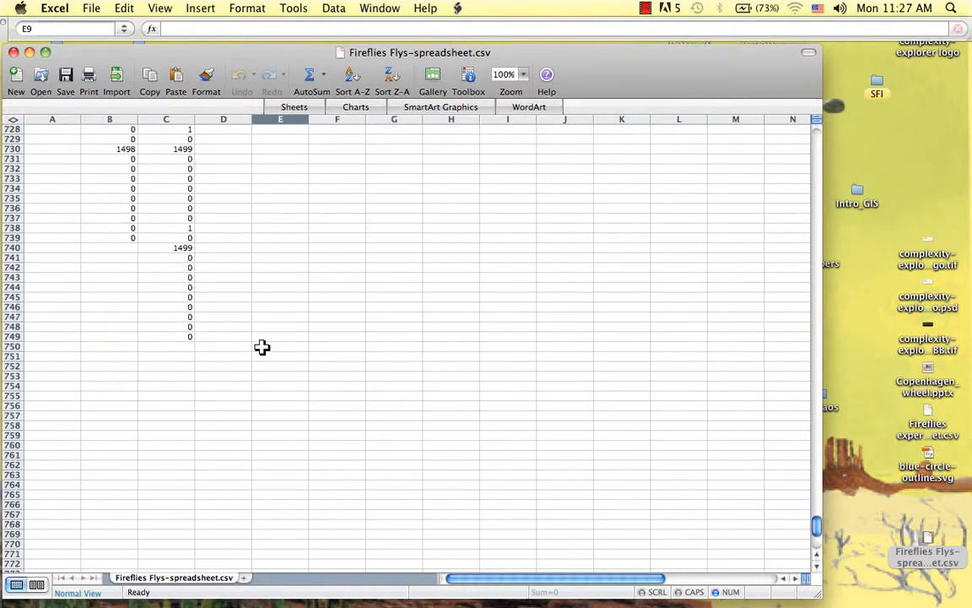